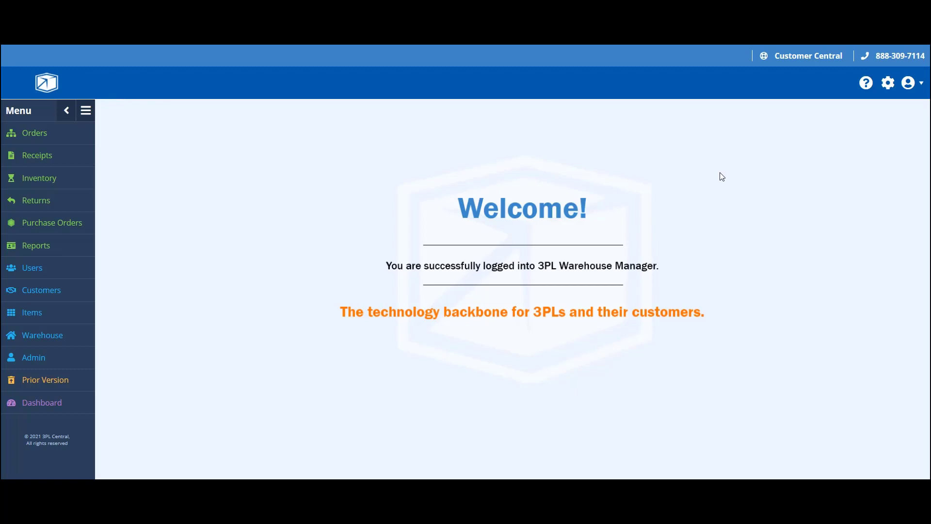
mouse_move(808, 56)
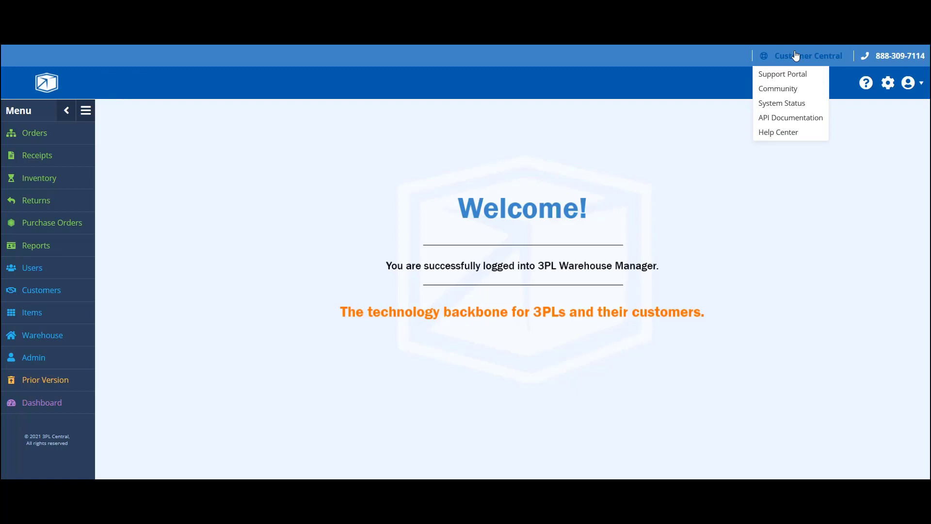
mouse_move(789, 74)
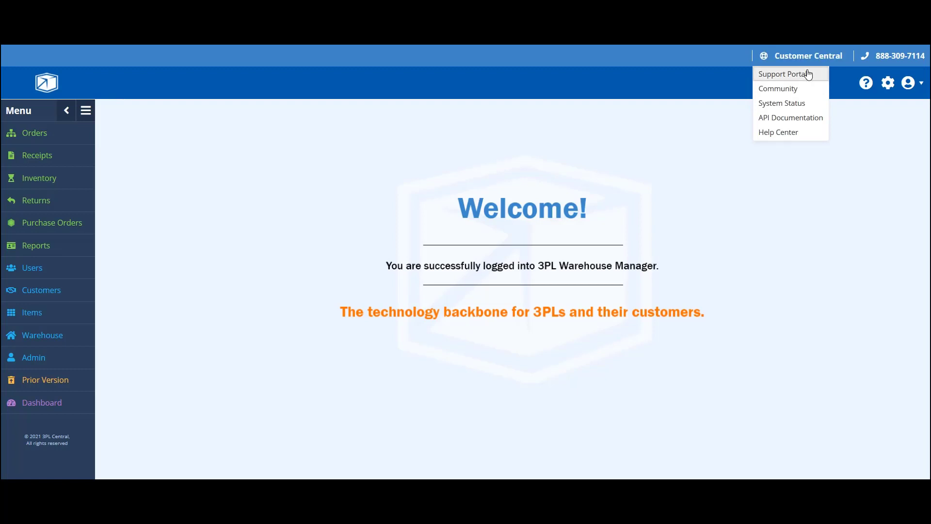
Open the Support Portal from the Customer Central menu
left_click(781, 74)
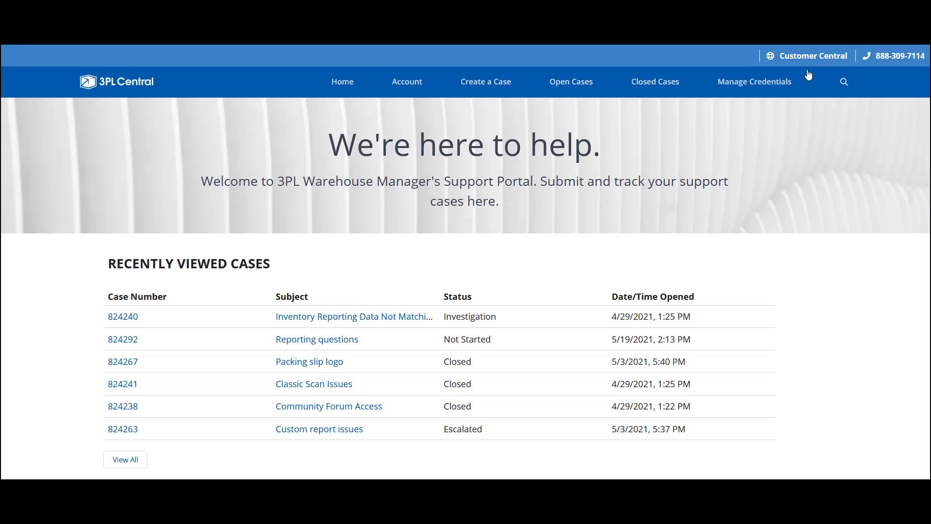
mouse_move(247, 280)
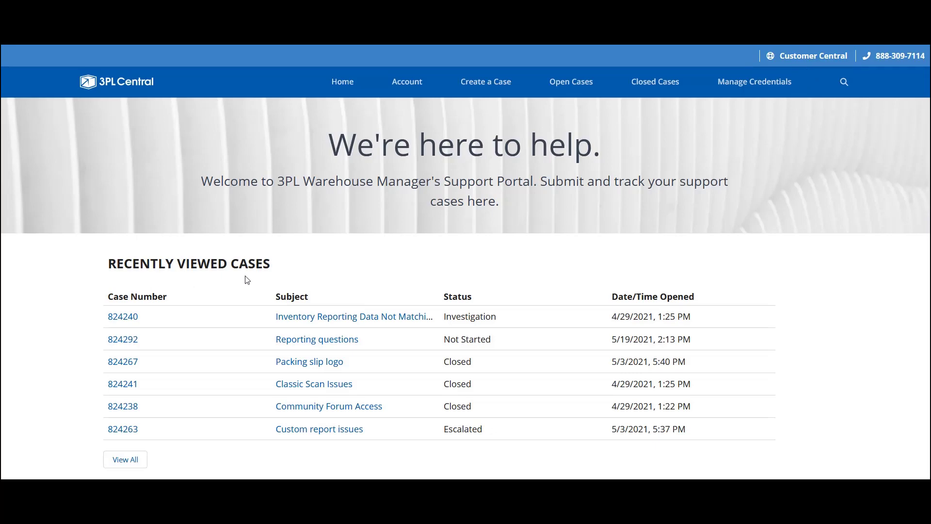
mouse_move(267, 154)
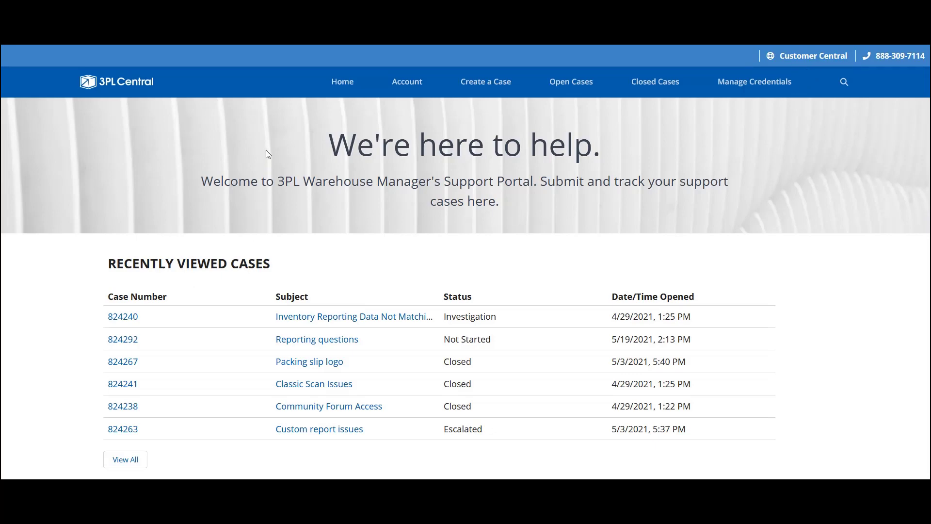
mouse_move(286, 80)
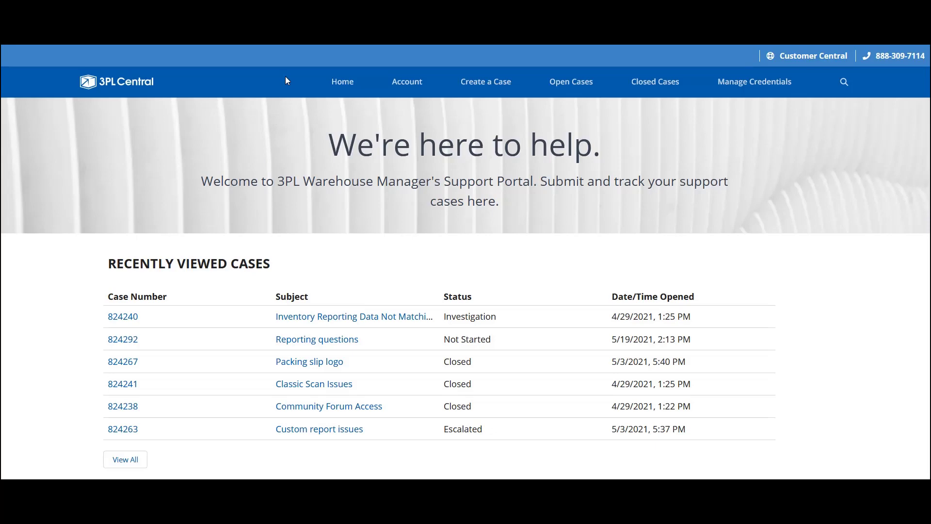
mouse_move(762, 116)
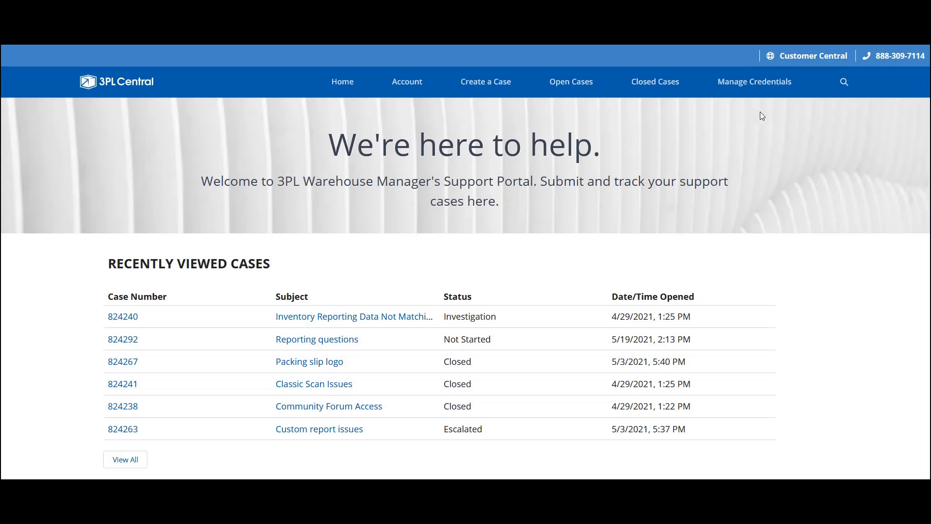
mouse_move(844, 82)
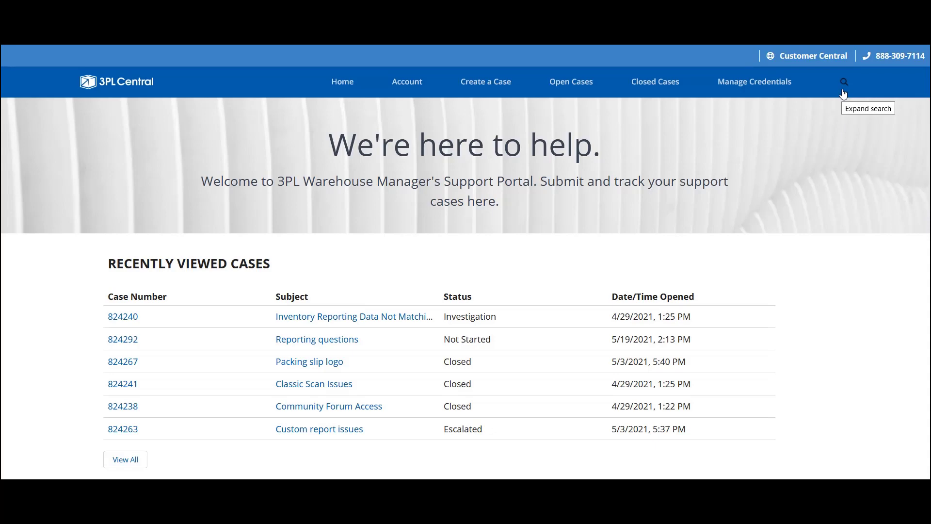
mouse_move(823, 101)
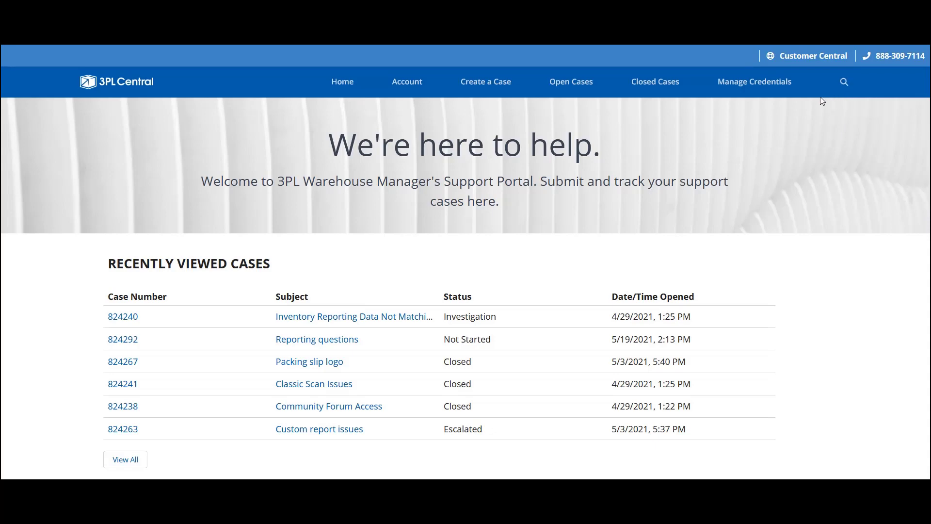
mouse_move(407, 81)
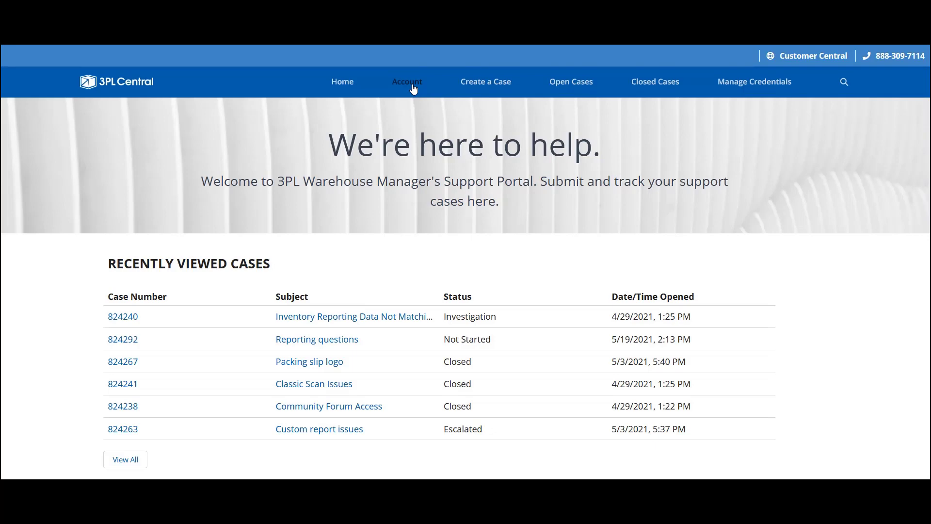
Open the Account page and scroll down to the API Usage and Charges sections
left_click(407, 81)
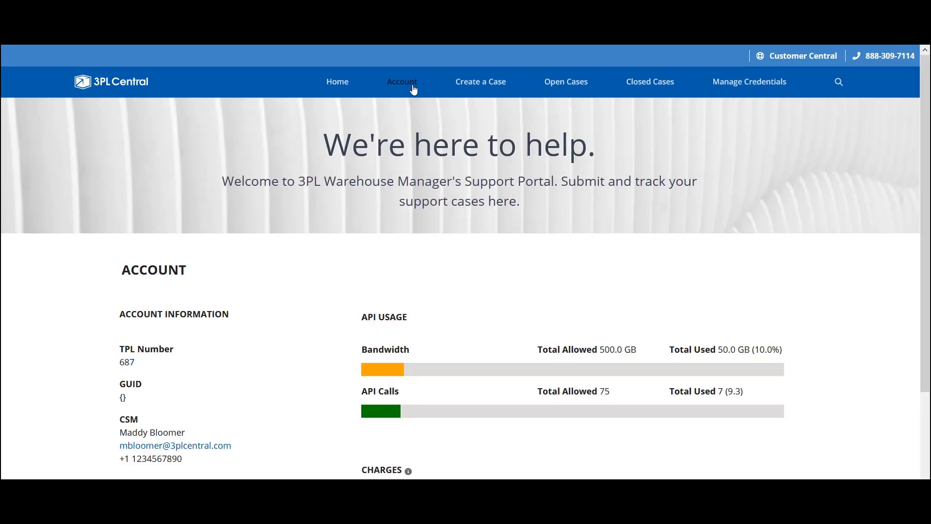
scroll("down", 3)
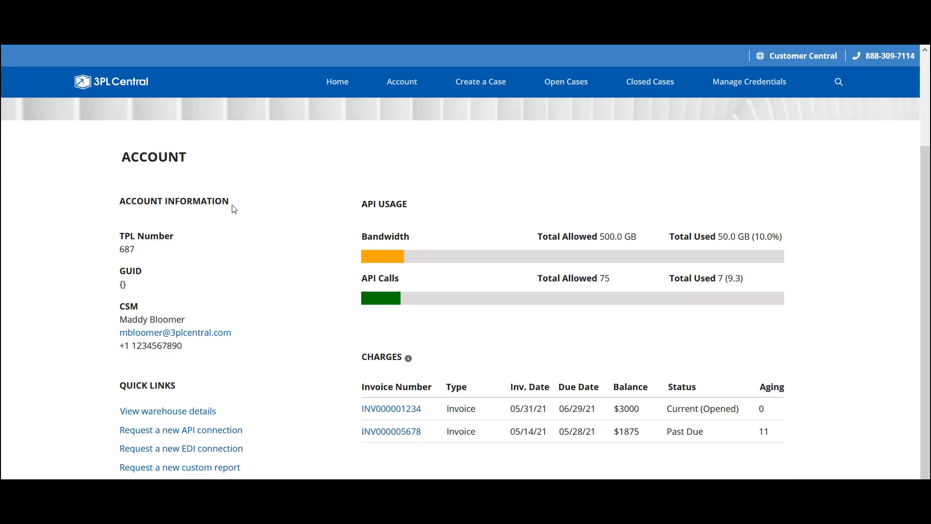
mouse_move(187, 244)
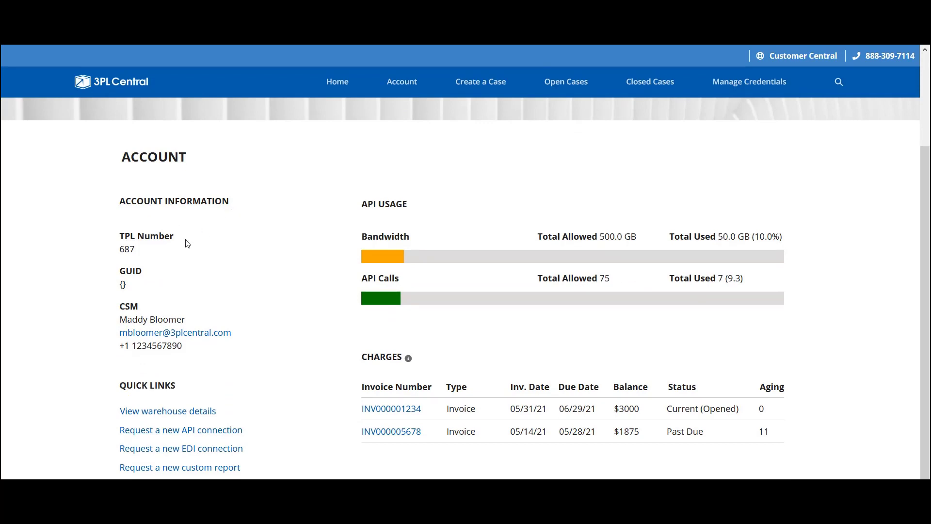
mouse_move(171, 275)
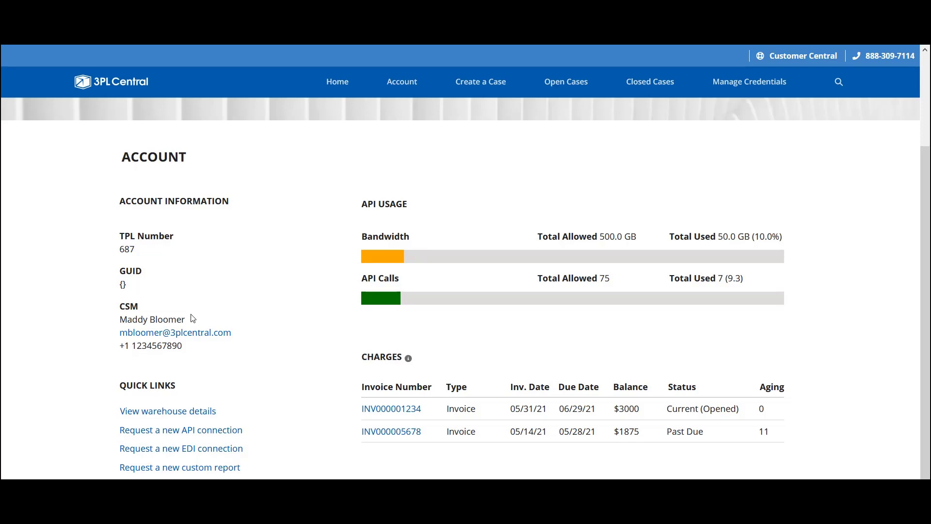
mouse_move(230, 374)
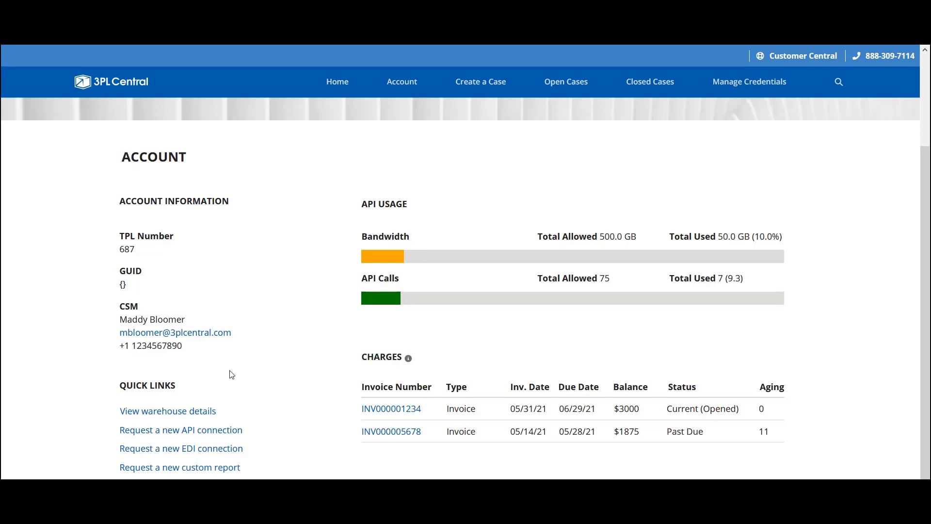
mouse_move(213, 390)
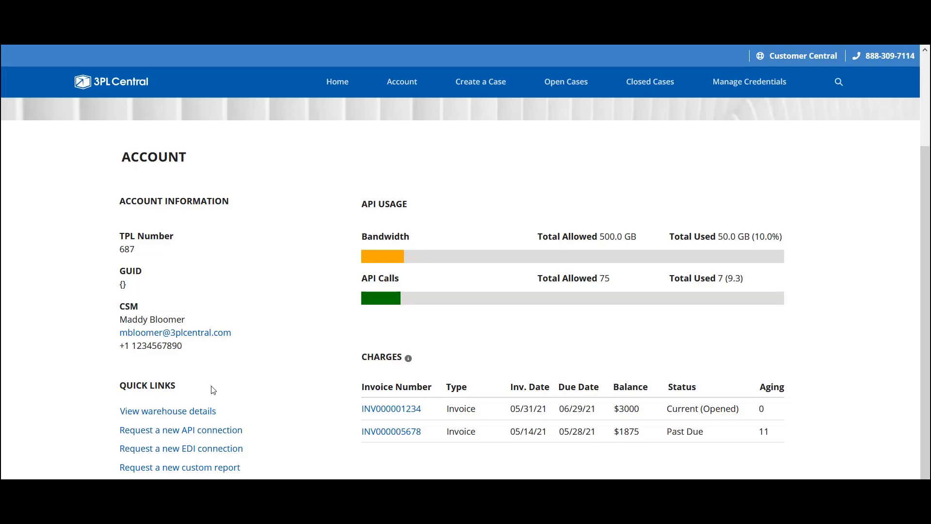
mouse_move(415, 217)
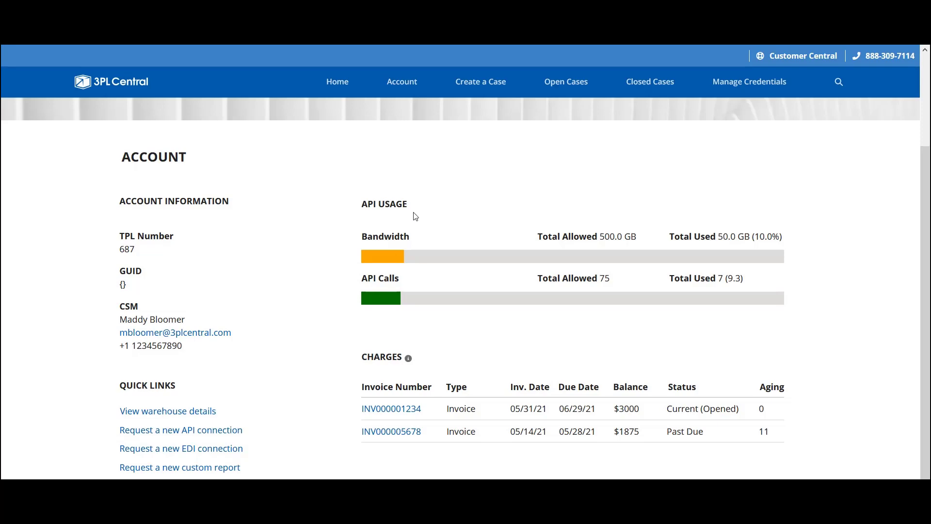
mouse_move(462, 228)
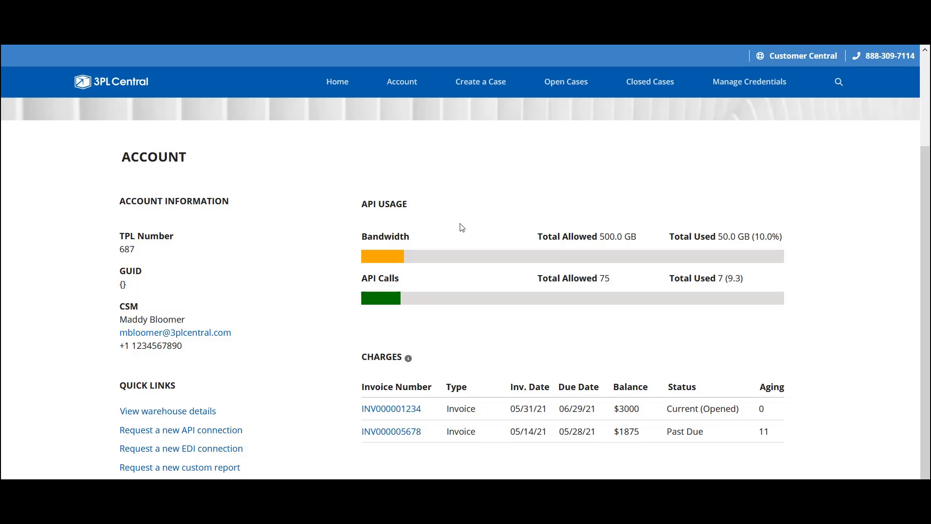
mouse_move(561, 310)
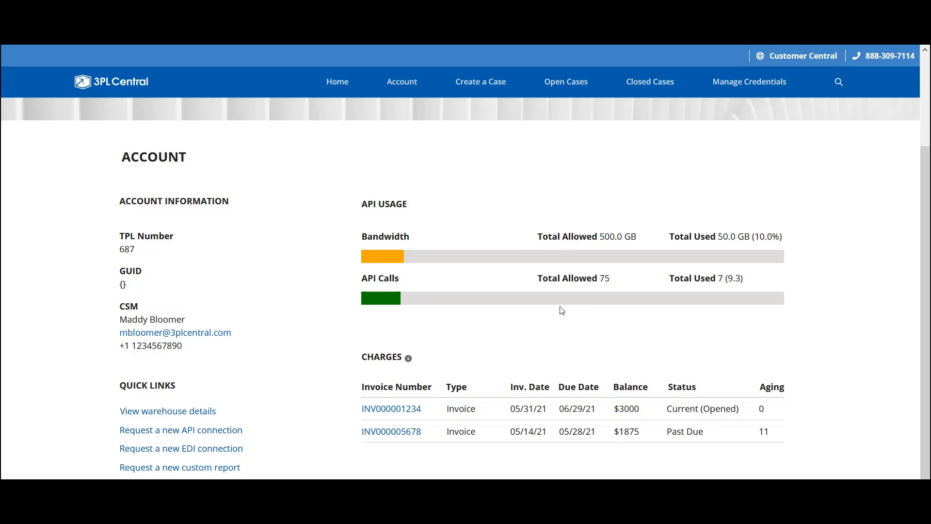
mouse_move(624, 272)
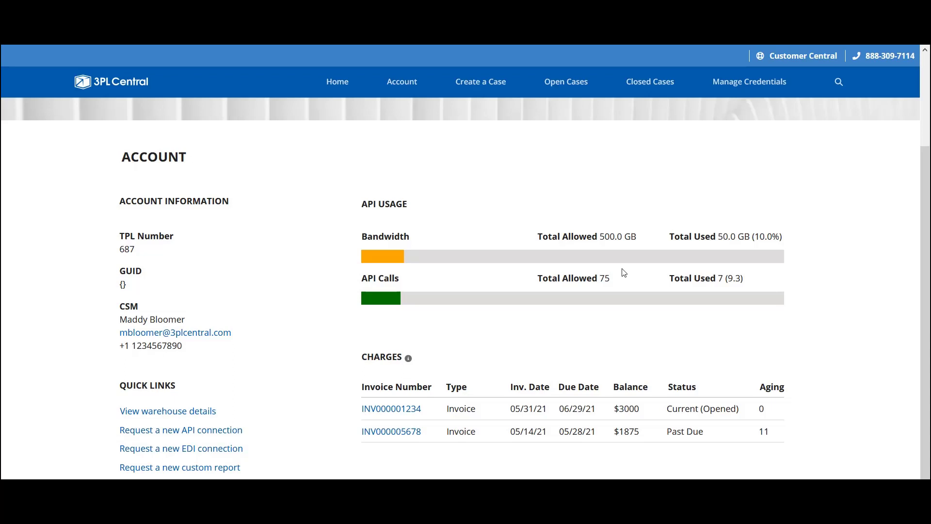
mouse_move(715, 297)
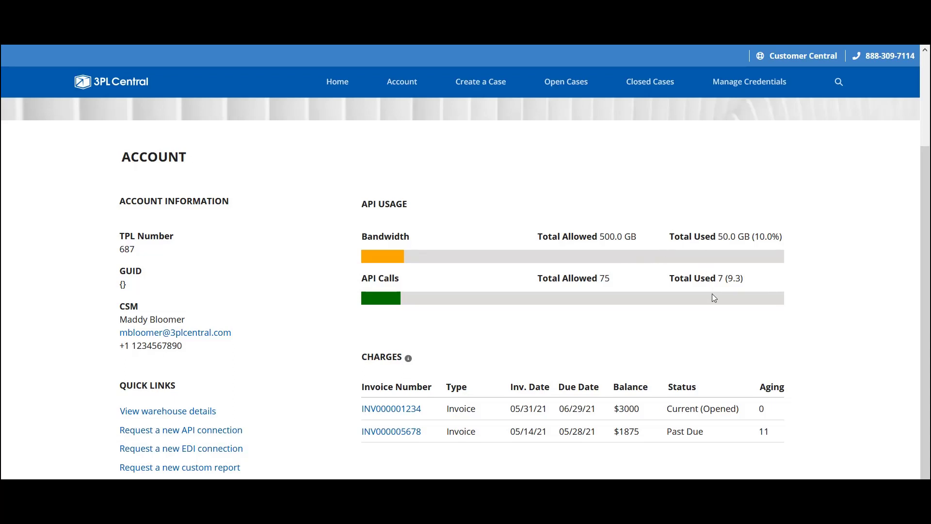
mouse_move(651, 317)
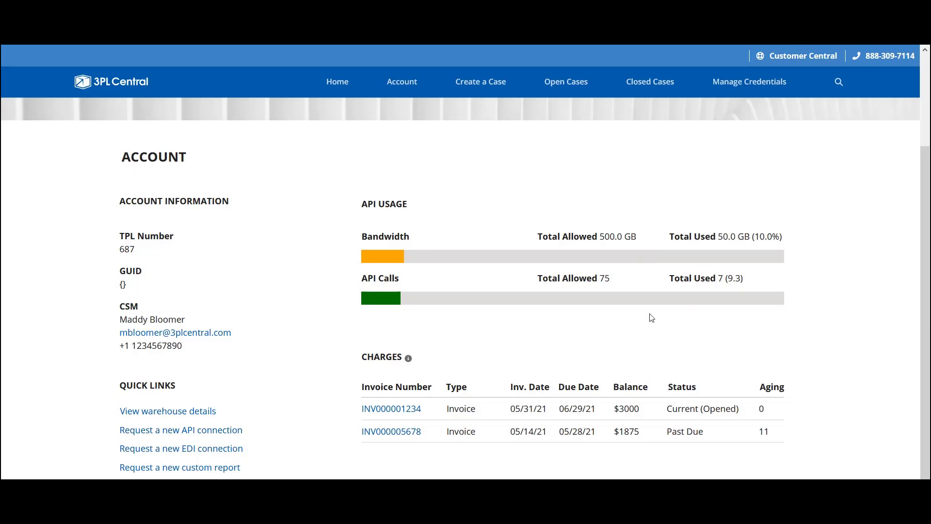
mouse_move(430, 361)
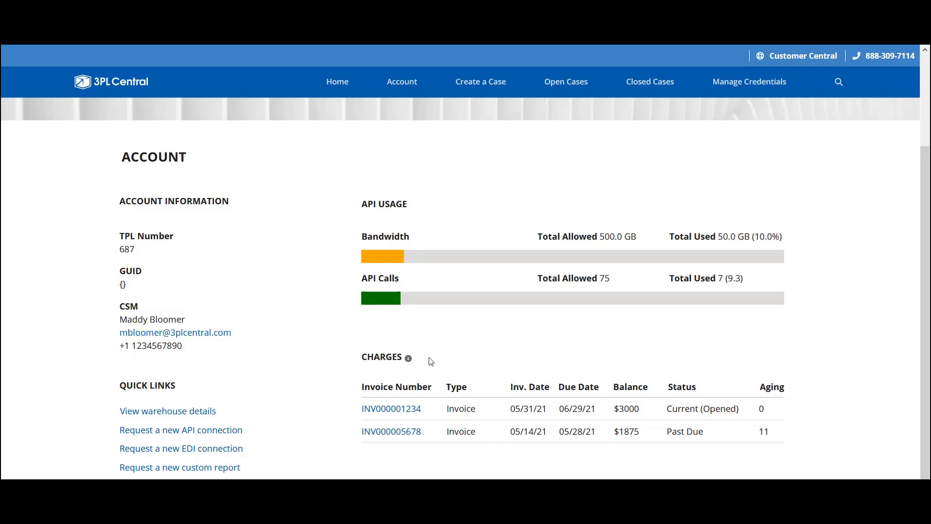
mouse_move(392, 408)
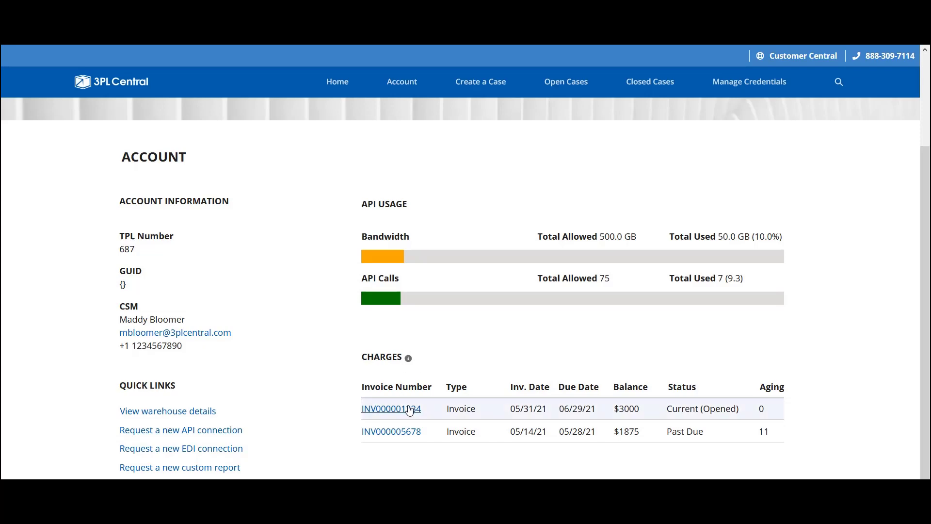
Open the invoice summary for charge INV00000TEST and scroll through its billing details
left_click(391, 408)
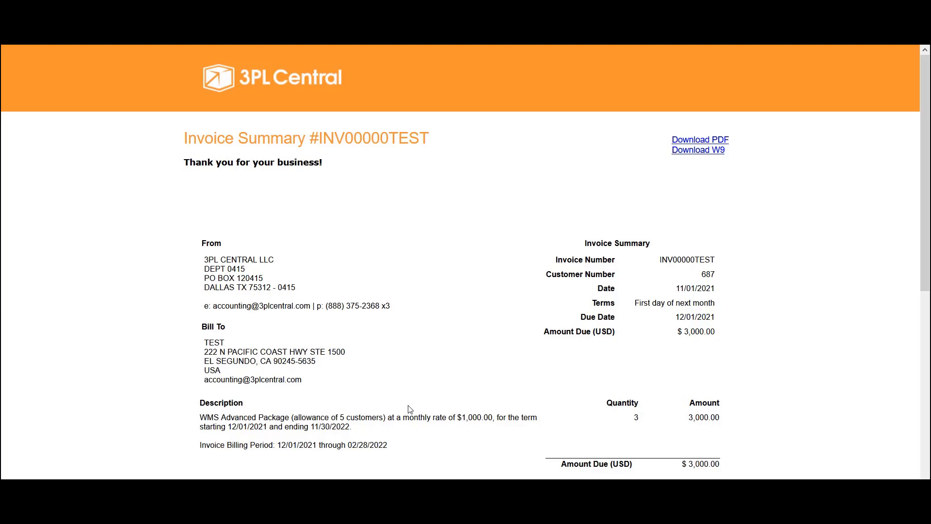
scroll("down", 3)
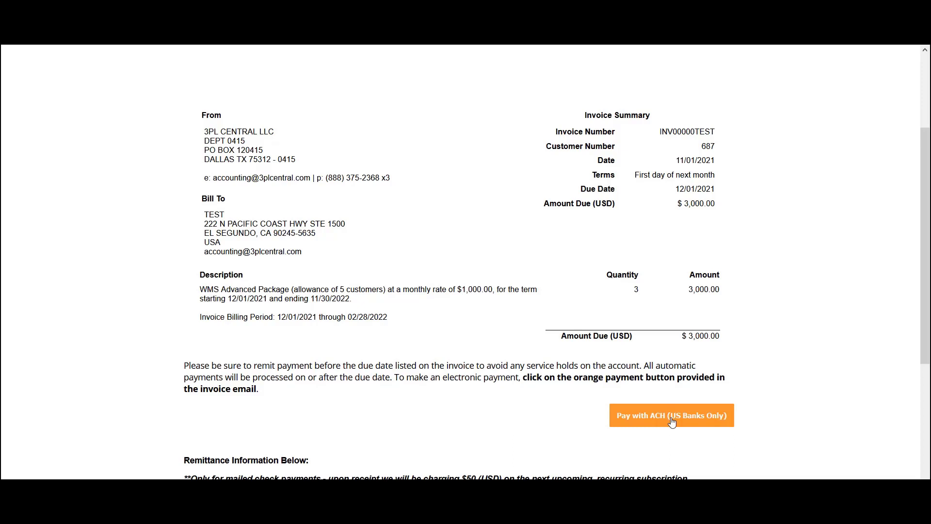
mouse_move(564, 429)
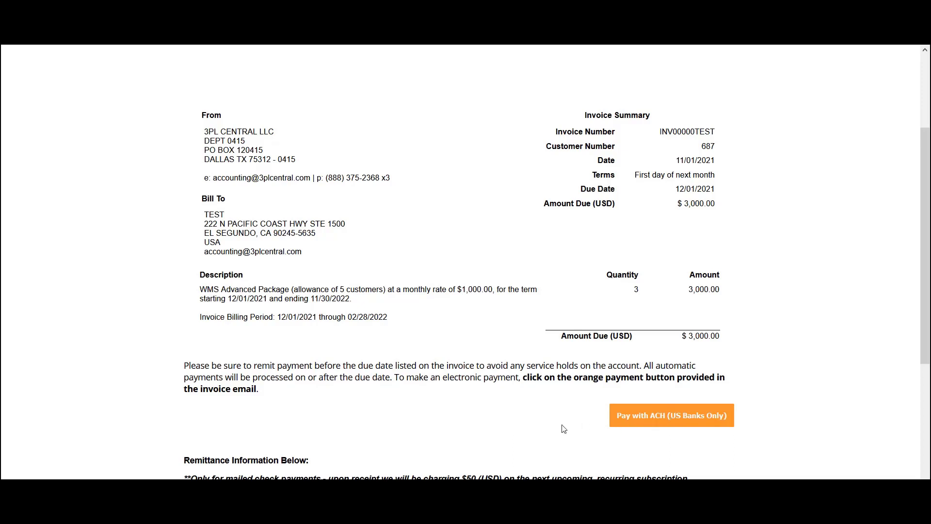
mouse_move(506, 442)
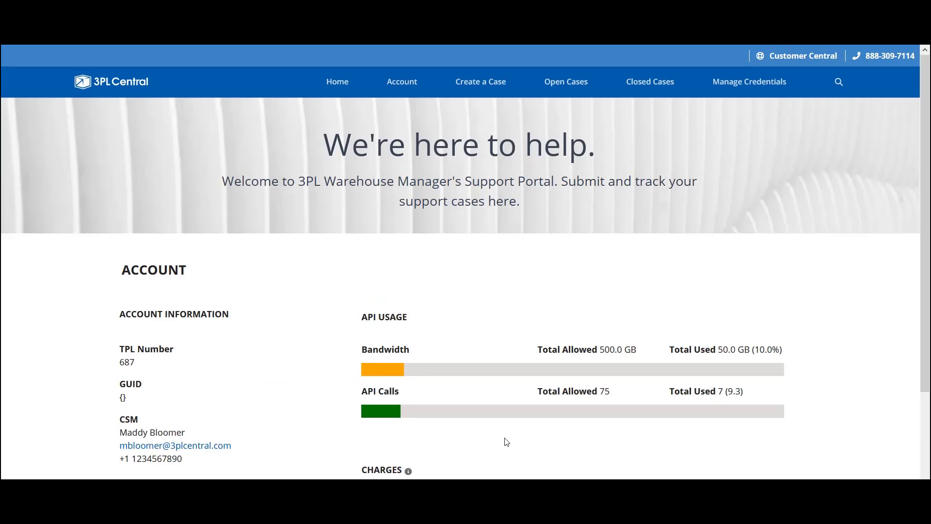
mouse_move(481, 82)
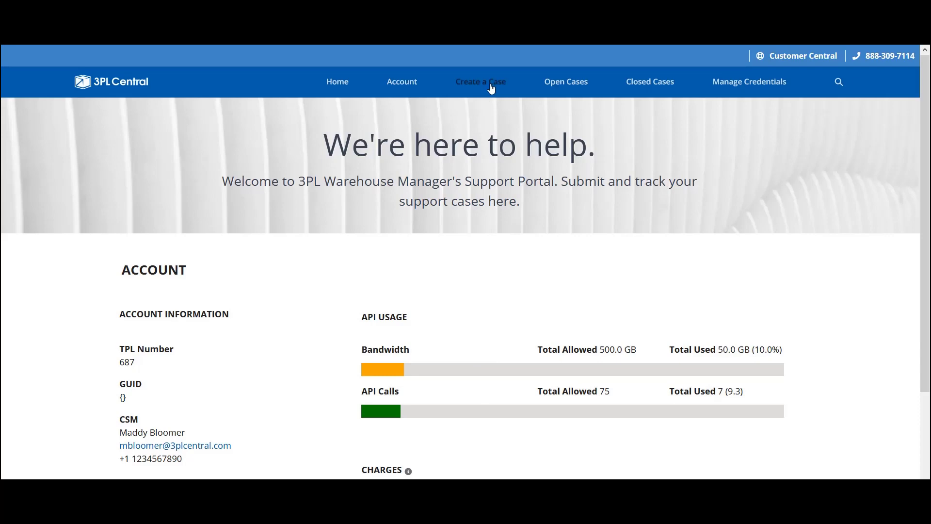
Start a new case with the subject 'SmartScan Multi-Pick Error'
left_click(479, 82)
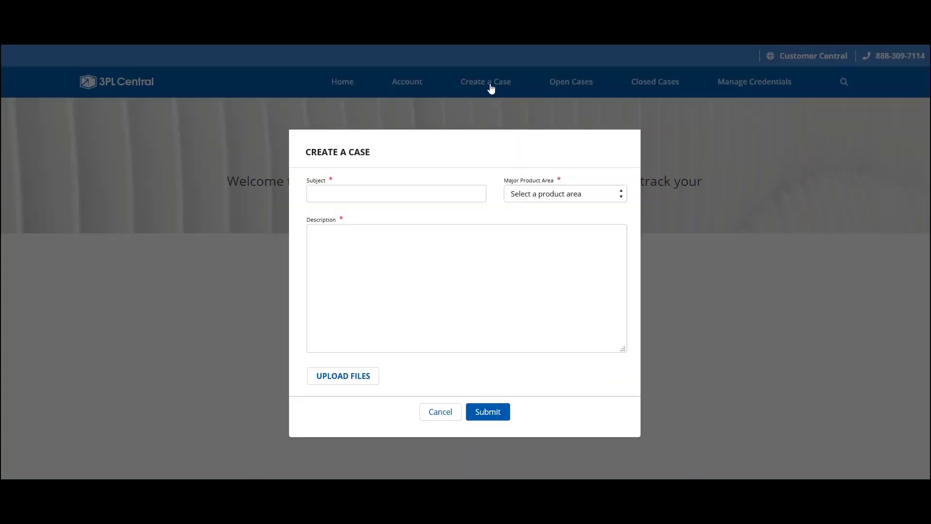
mouse_move(494, 135)
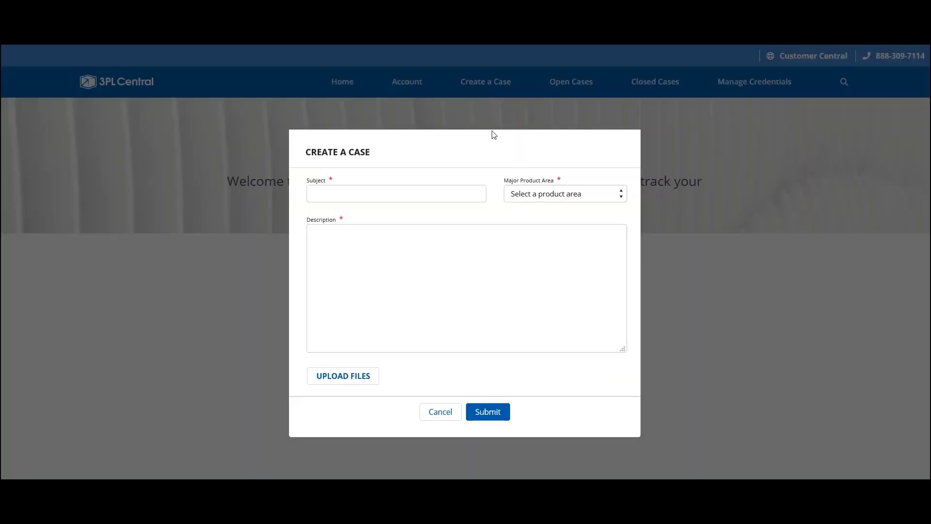
left_click(396, 193)
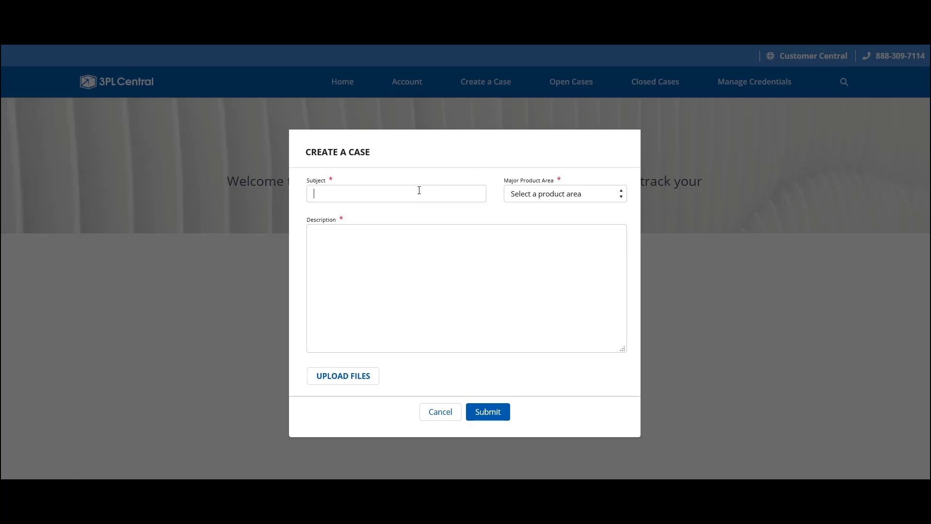
type("SmartScan Multi-P")
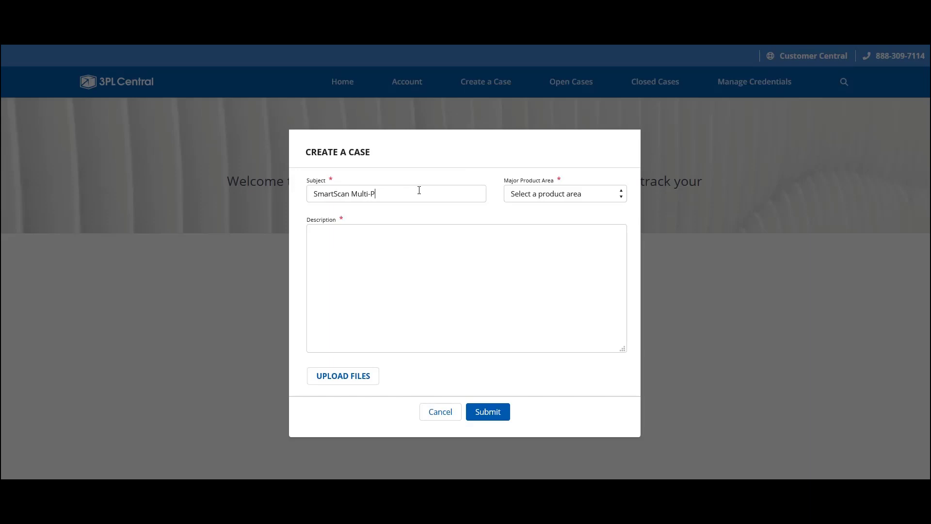
type("ick Error")
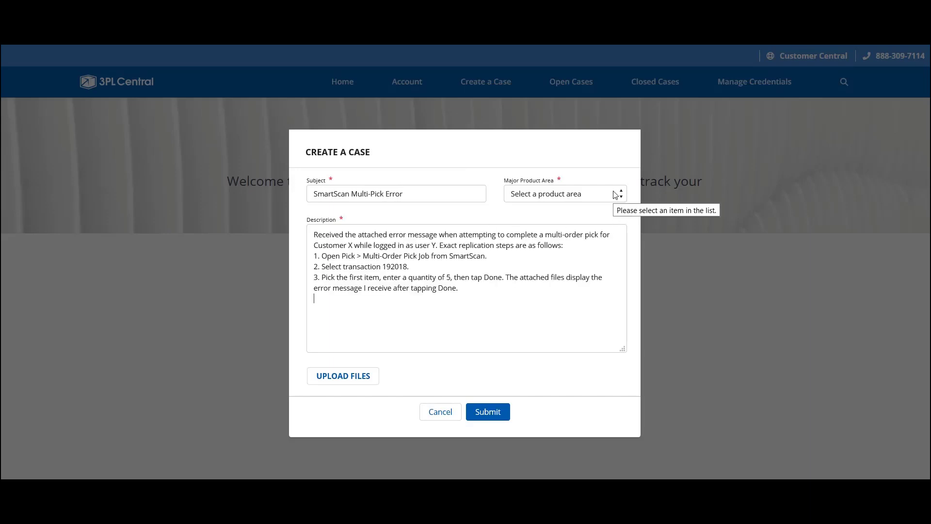
Choose Mobile as the case's major product area
left_click(564, 194)
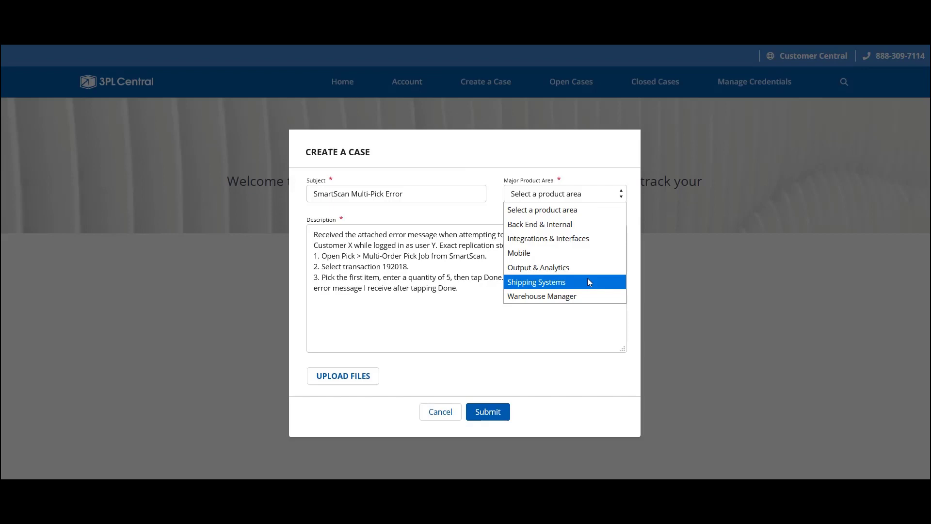
mouse_move(588, 267)
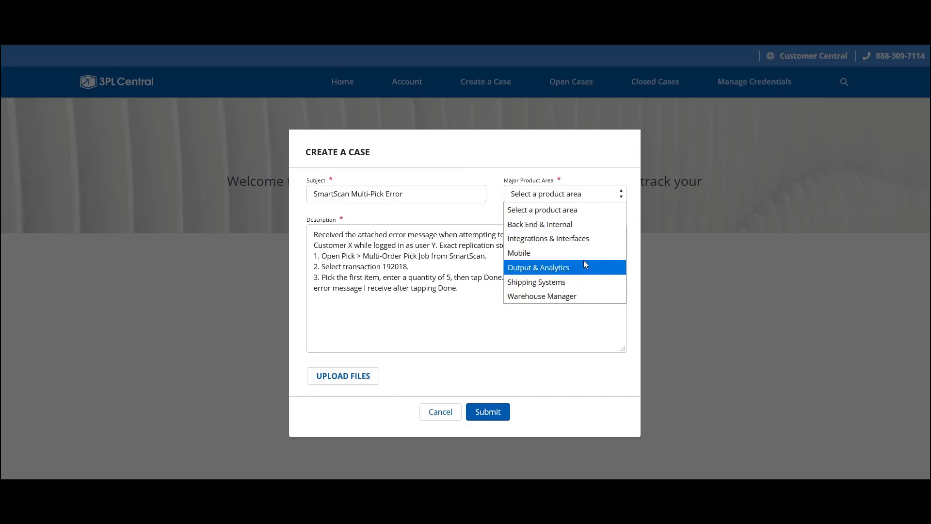
left_click(519, 252)
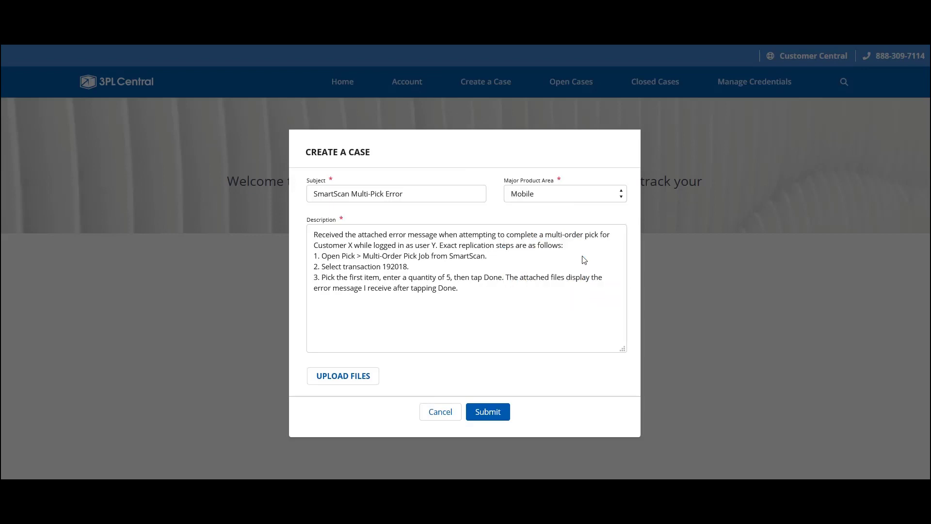
mouse_move(518, 315)
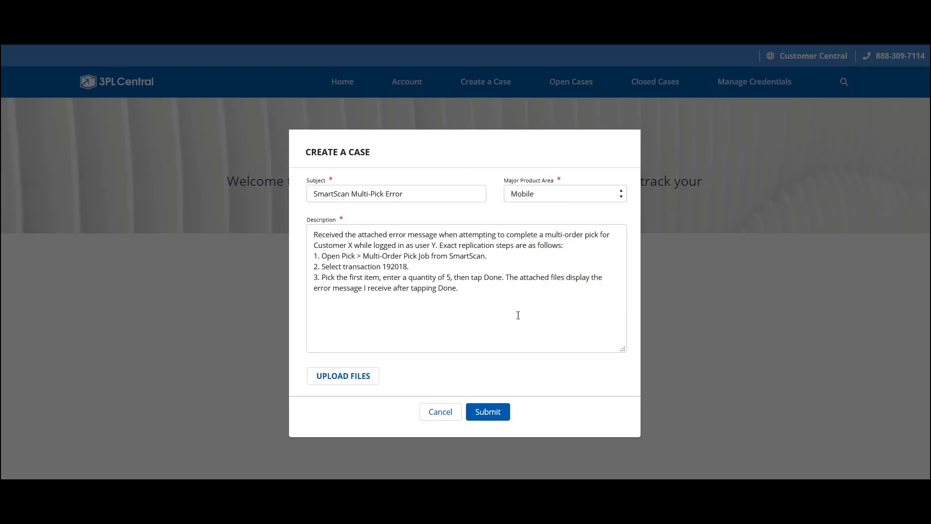
mouse_move(343, 376)
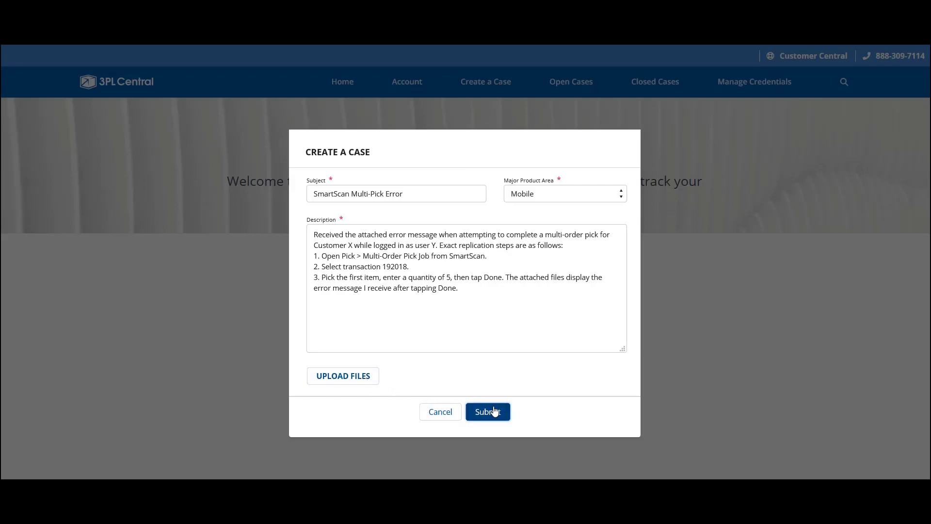
Submit case 824399, review its details, and begin a new case comment
left_click(487, 411)
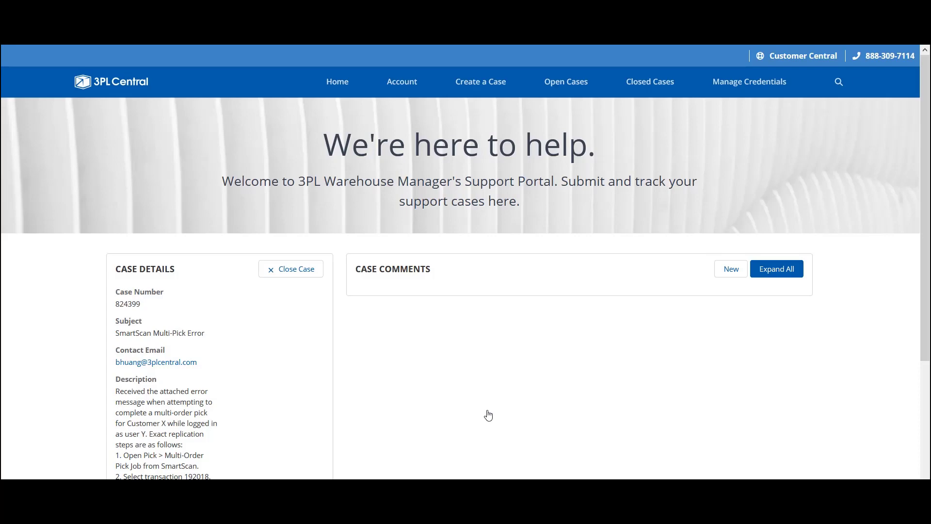
scroll("down", 3)
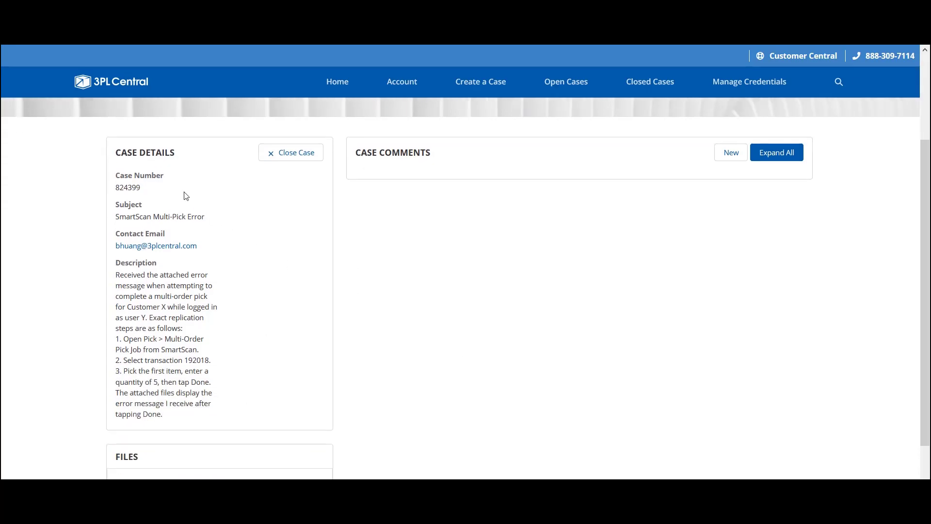
mouse_move(163, 192)
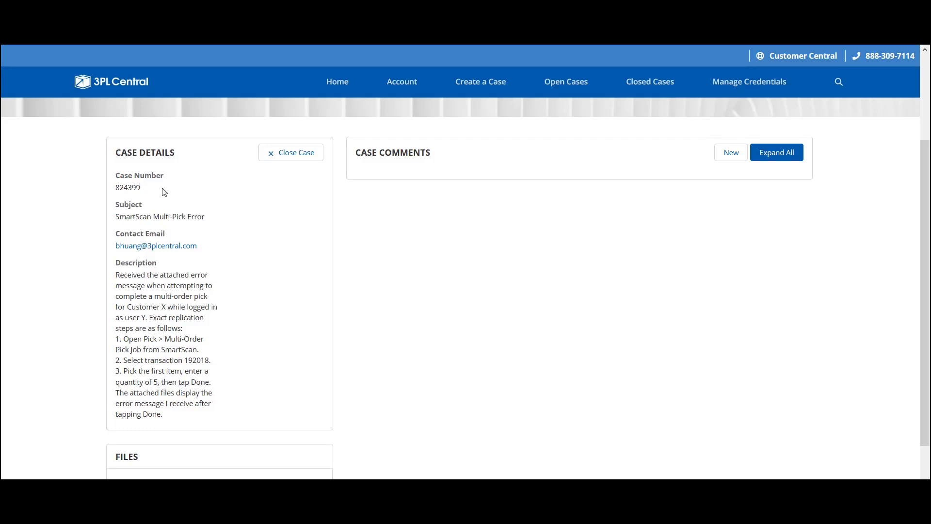
mouse_move(550, 226)
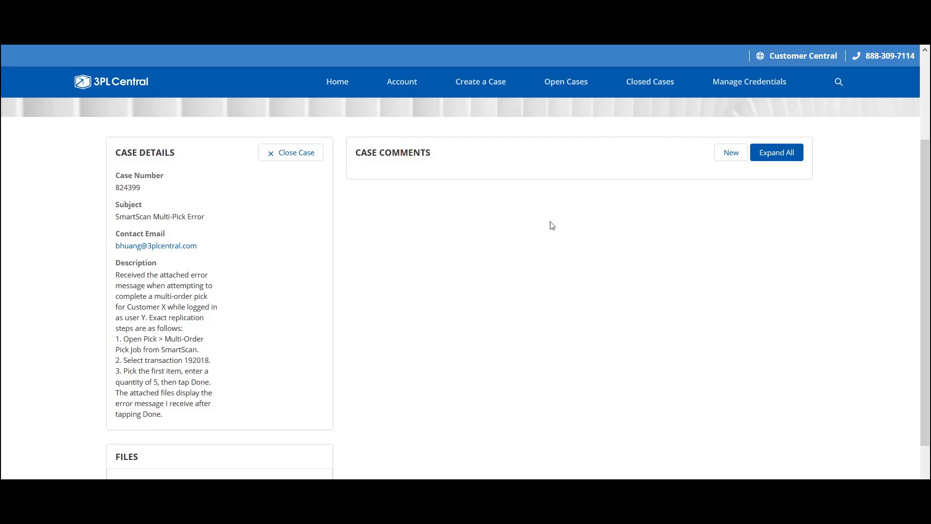
mouse_move(731, 152)
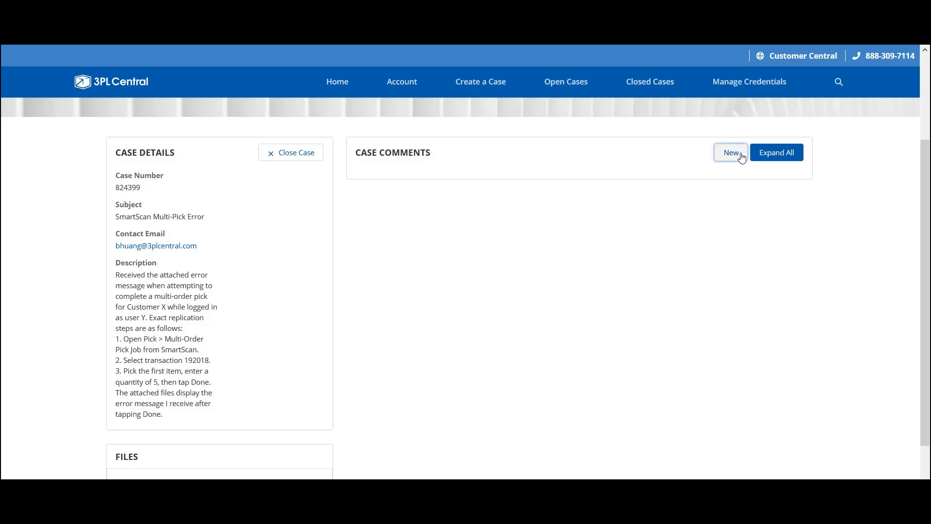
left_click(730, 152)
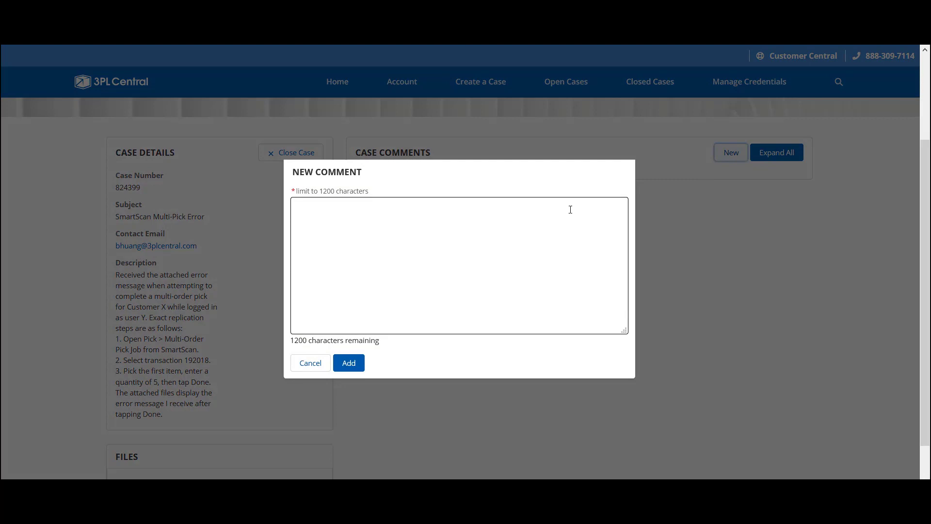
Post the comment 'Do you have any updates on this?' and expand all comments
left_click(457, 264)
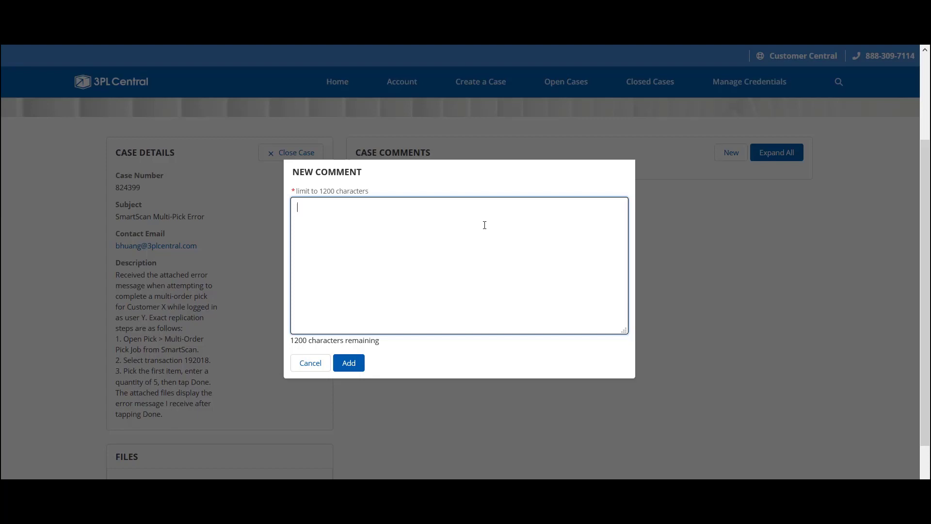
type("Do you have any updates on this?")
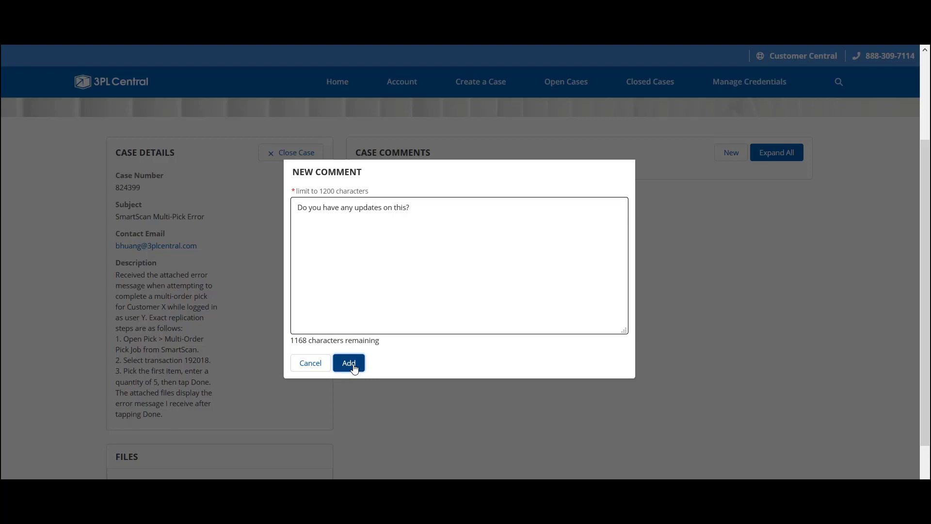
left_click(349, 362)
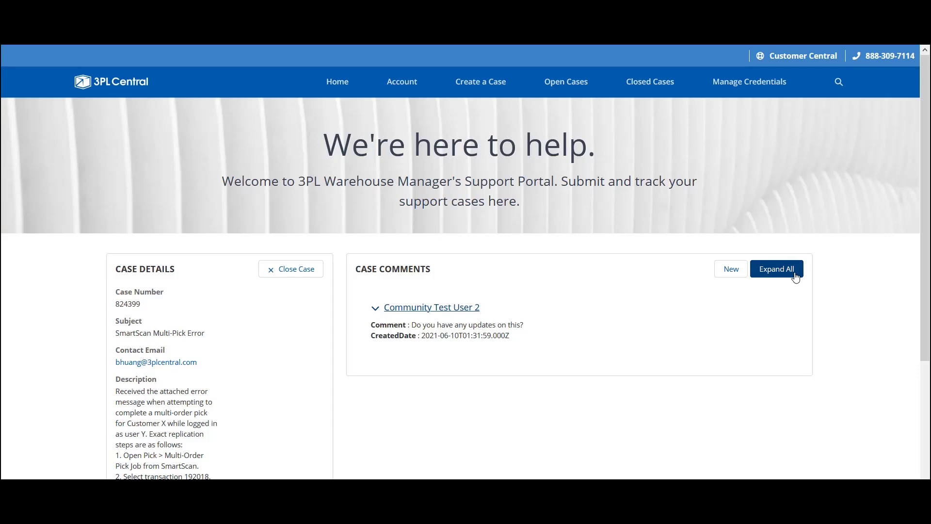
left_click(431, 307)
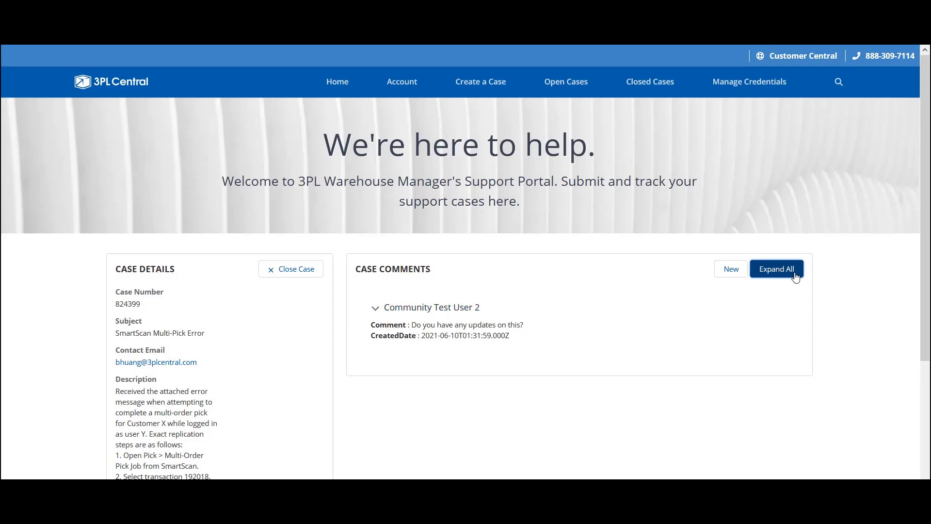
Collapse the posted comment and scroll down to the Upload Files panel
left_click(375, 307)
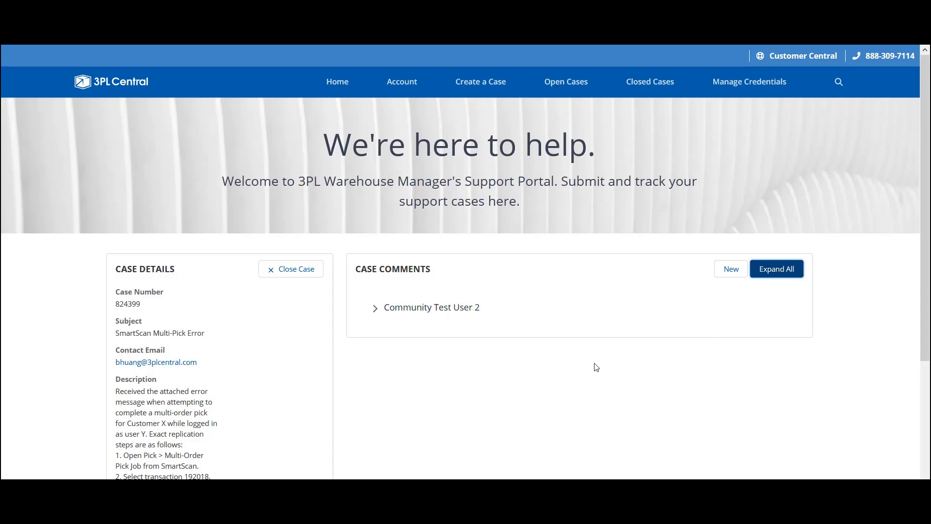
scroll("down", 3)
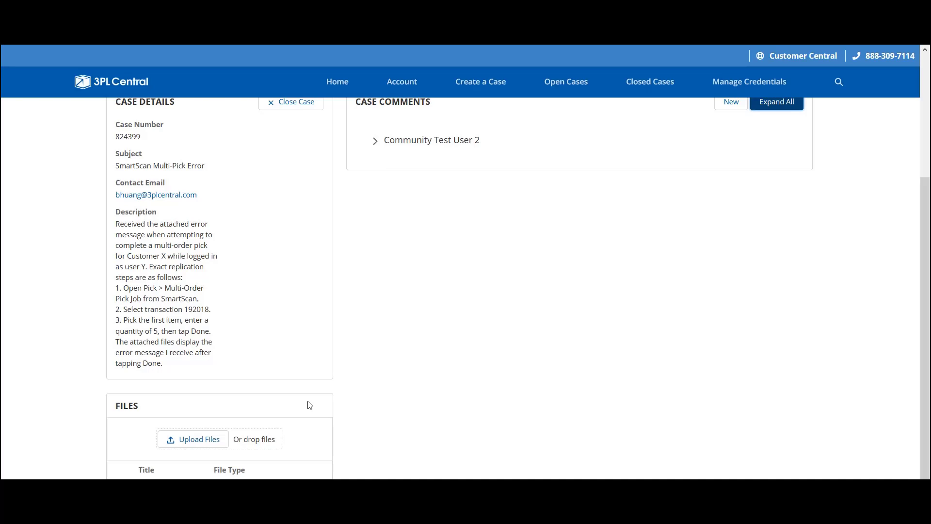
mouse_move(210, 438)
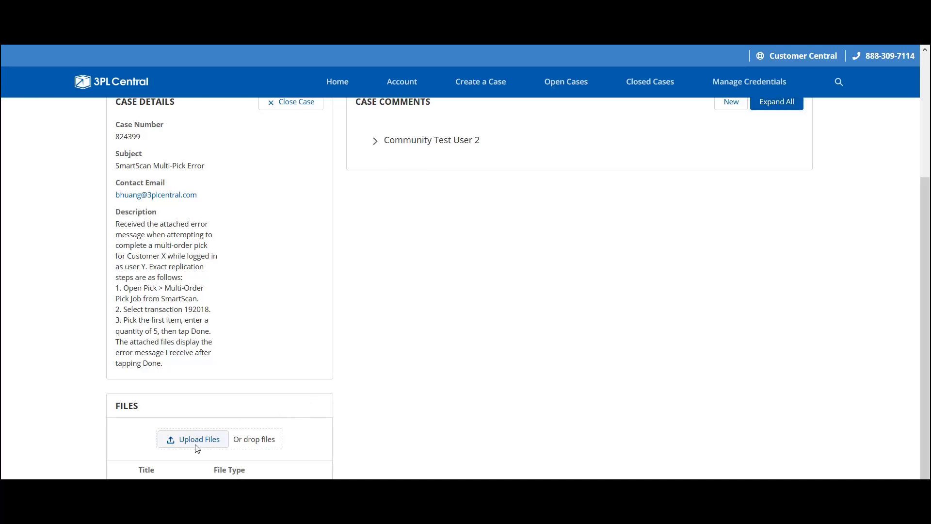
mouse_move(256, 448)
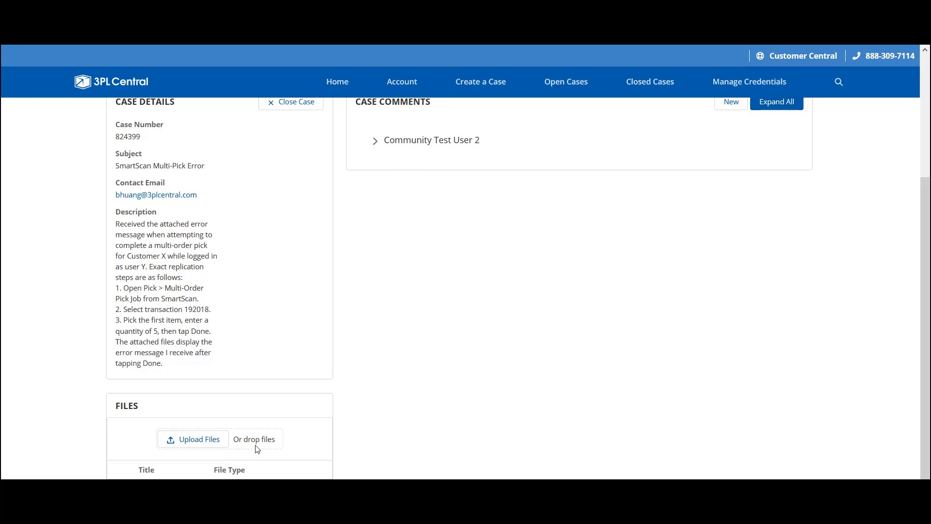
left_click(193, 439)
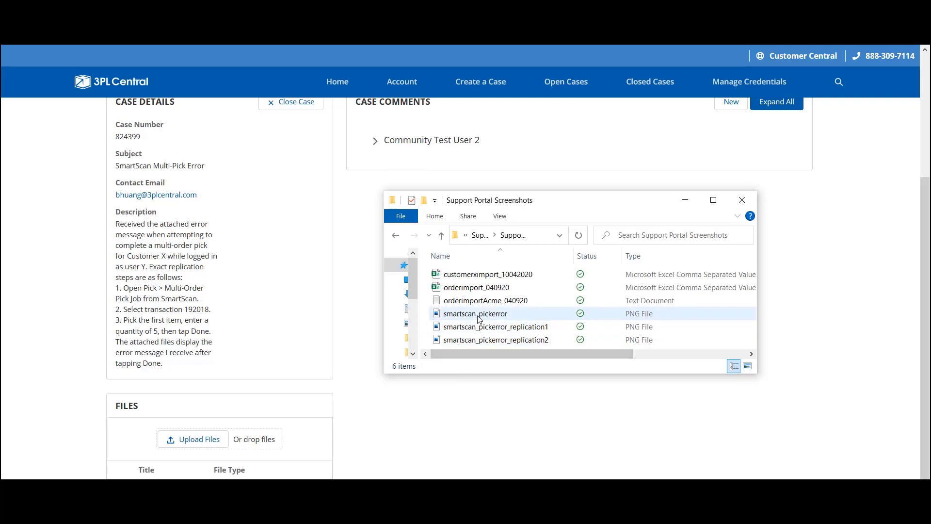
left_click(476, 314)
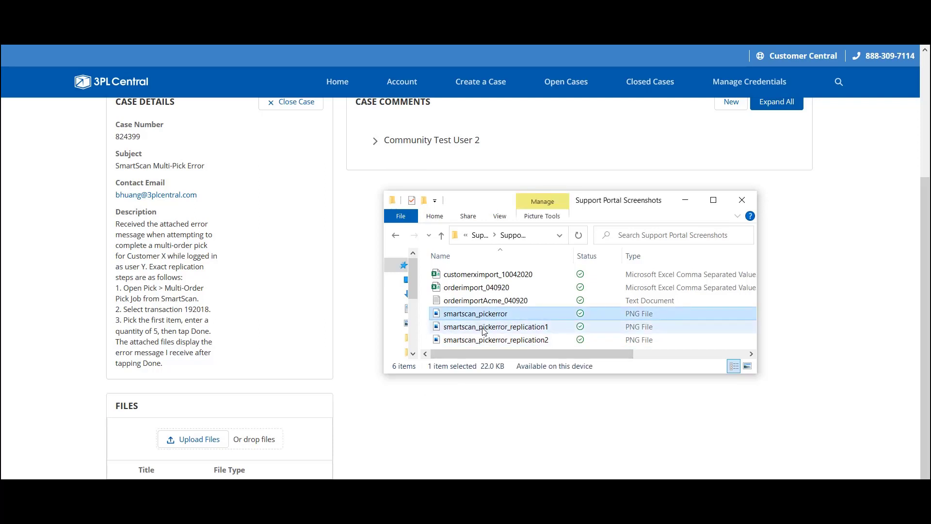
left_click(495, 339)
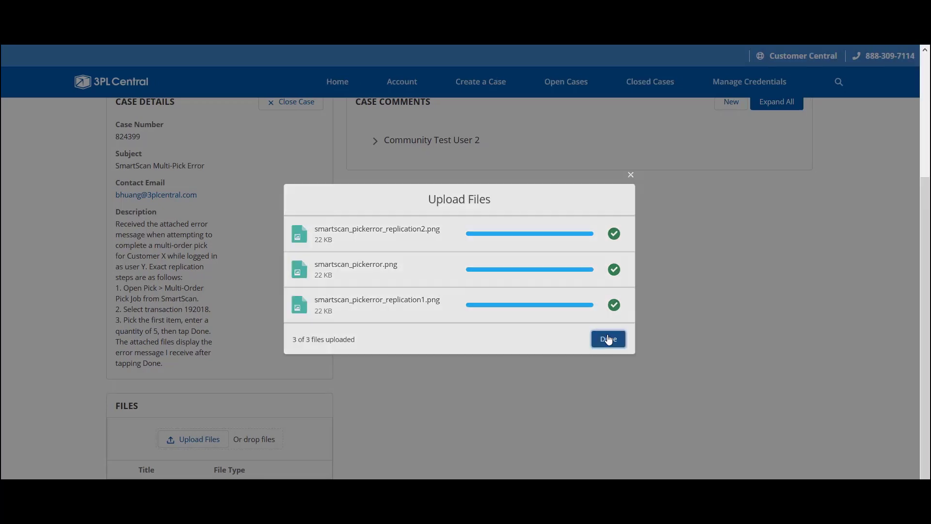
left_click(607, 339)
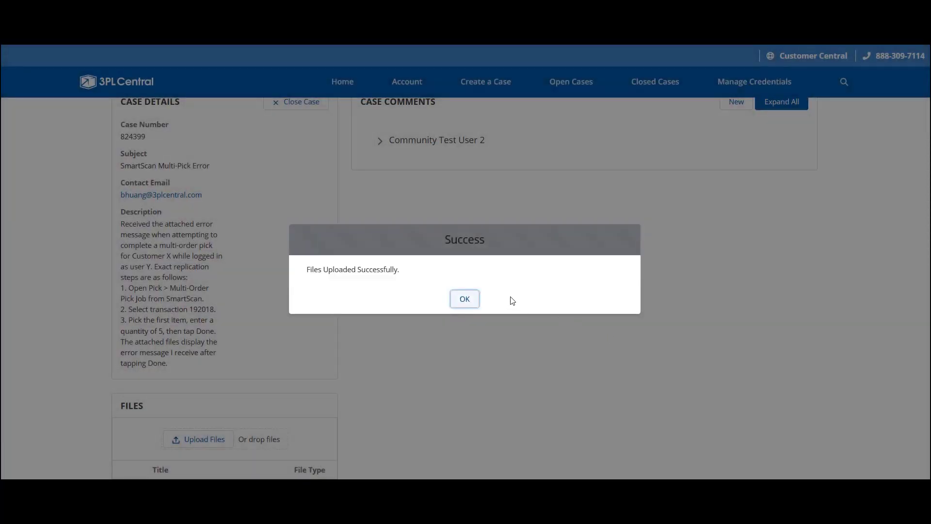
left_click(463, 298)
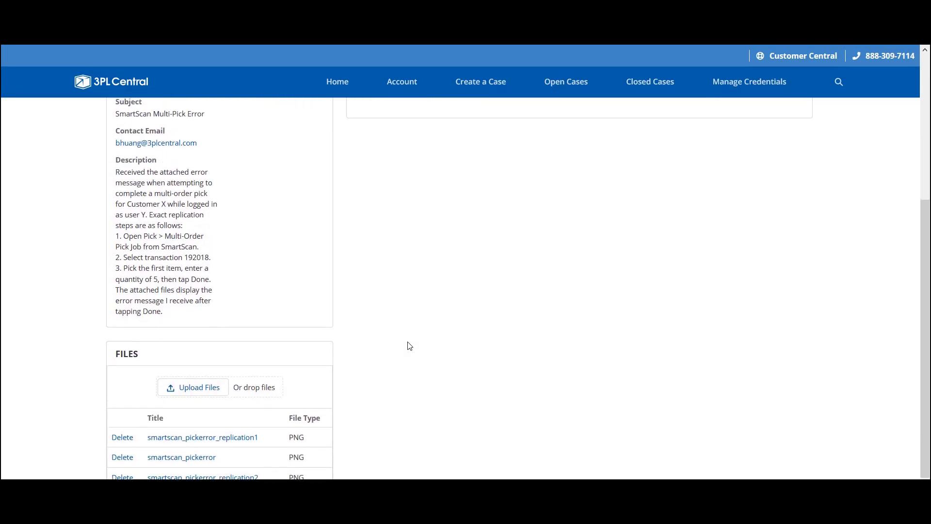
scroll("down", 3)
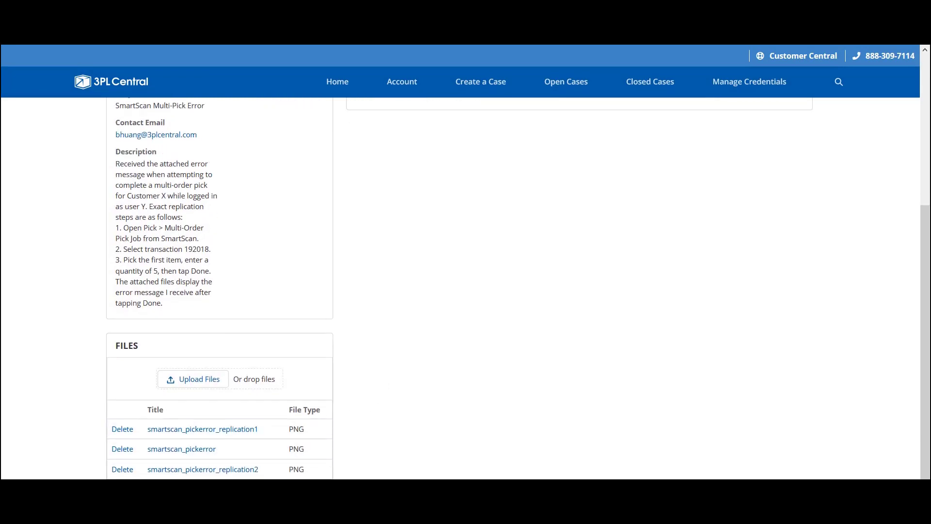
scroll("up", 3)
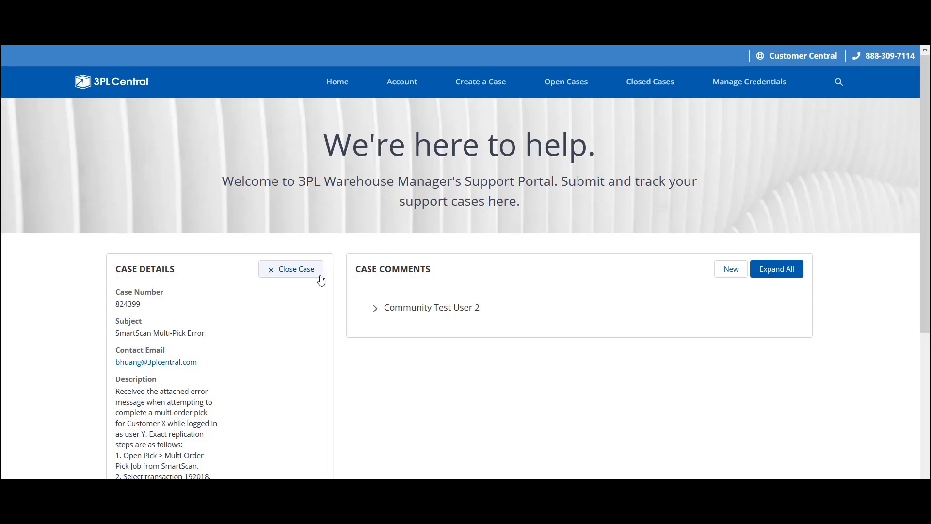
mouse_move(565, 81)
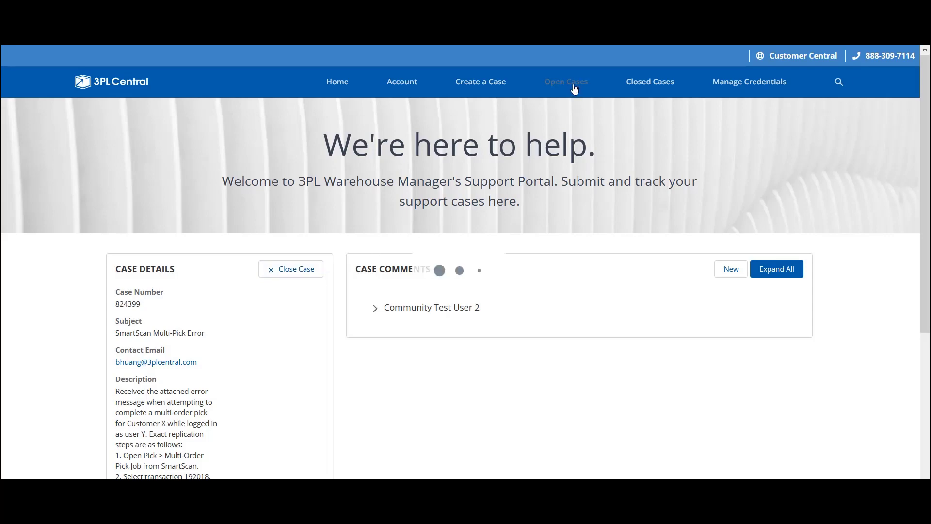
View the Open Cases list and scroll through the Case Status Definitions
left_click(564, 81)
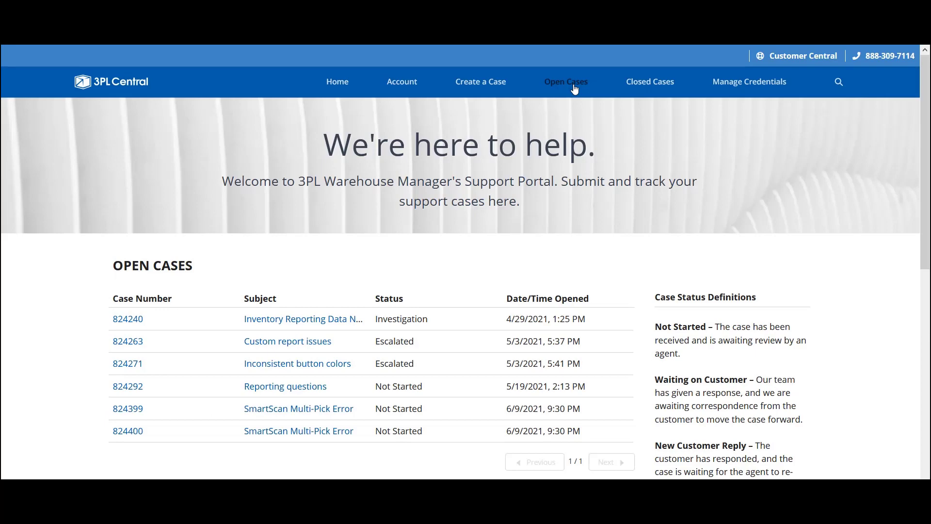
mouse_move(622, 270)
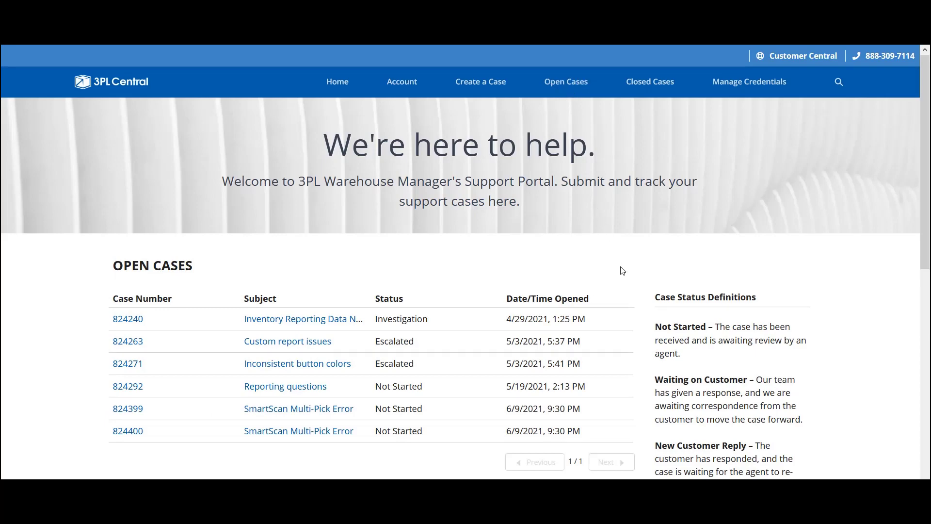
scroll("down", 3)
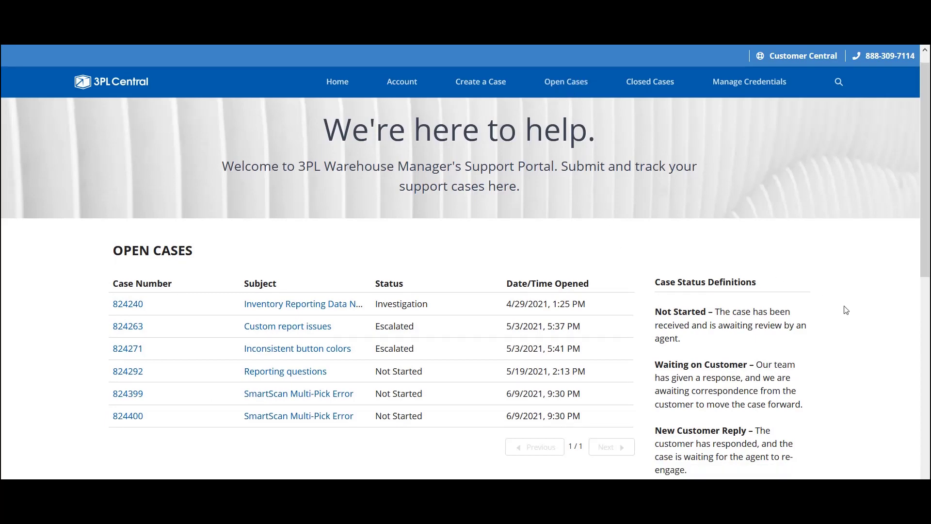
scroll("down", 3)
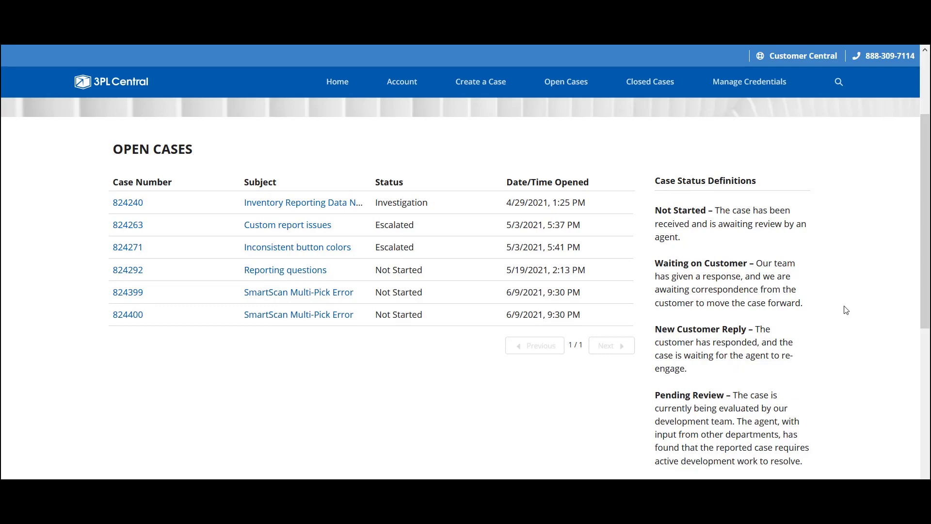
scroll("down", 3)
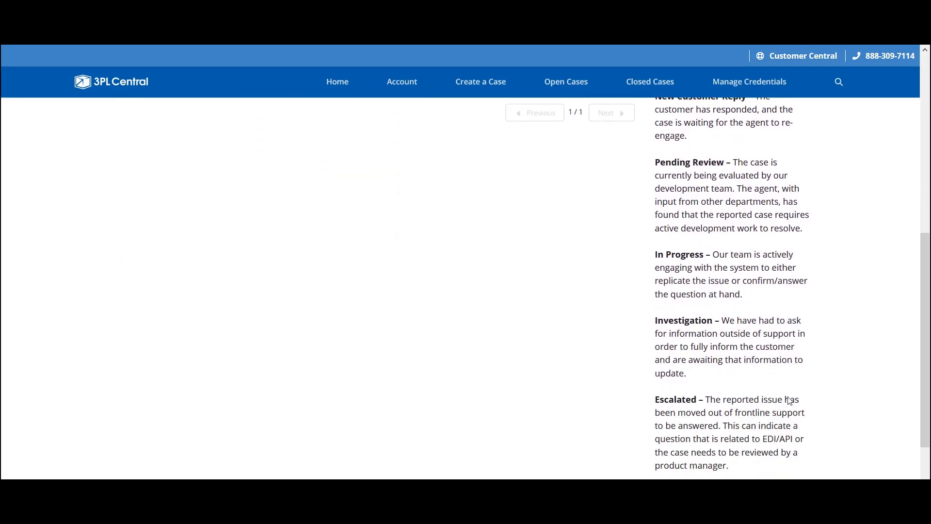
mouse_move(751, 419)
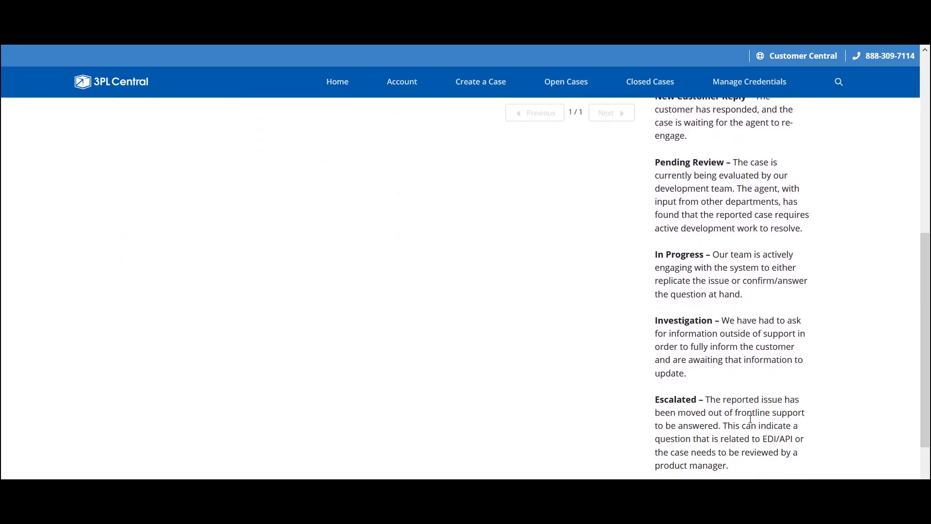
scroll("up", 3)
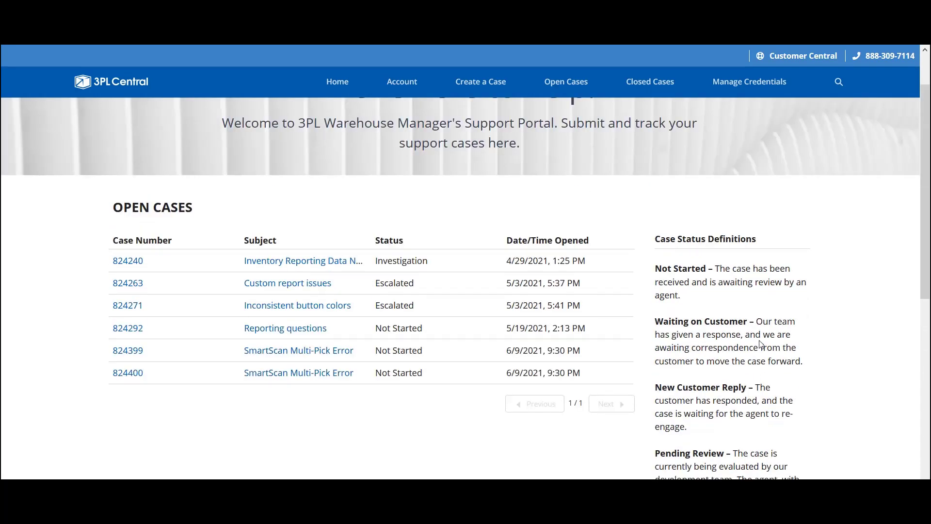
Try sorting by subject, case number and status, then sort by date opened descending
left_click(259, 240)
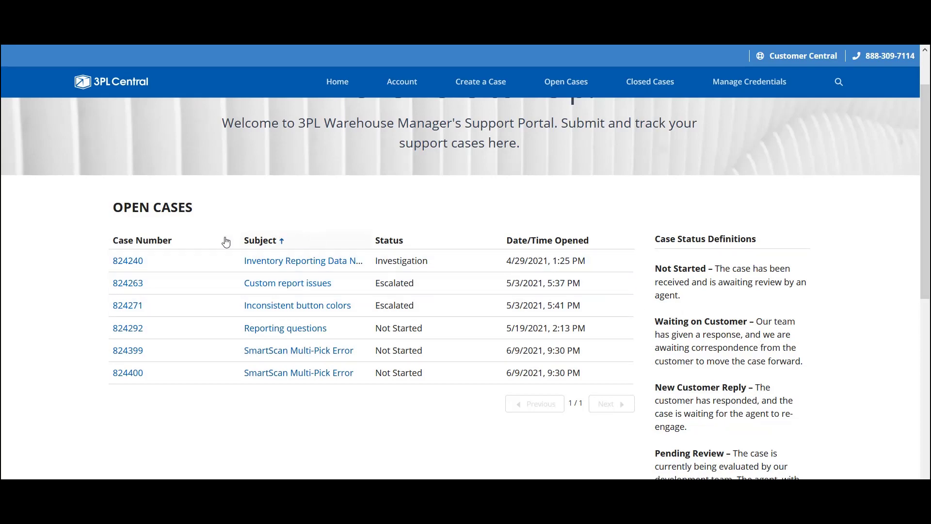
left_click(143, 240)
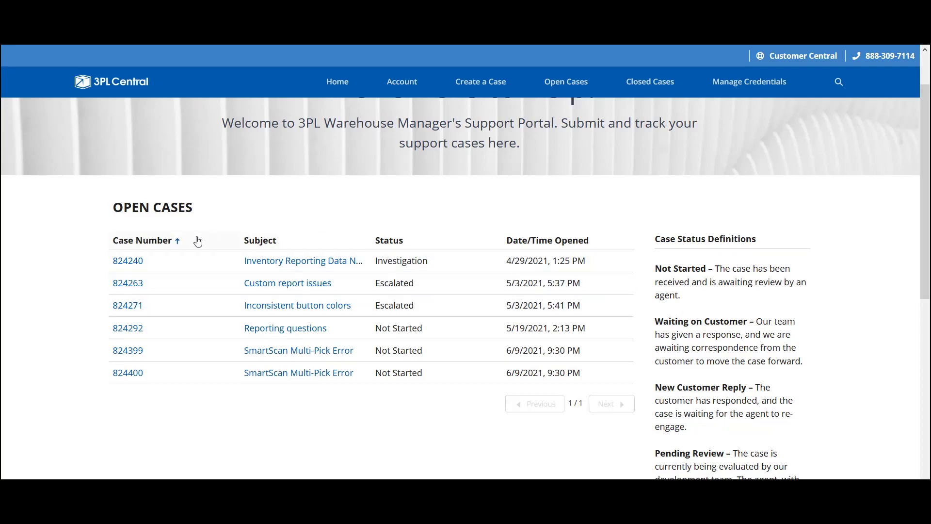
left_click(389, 241)
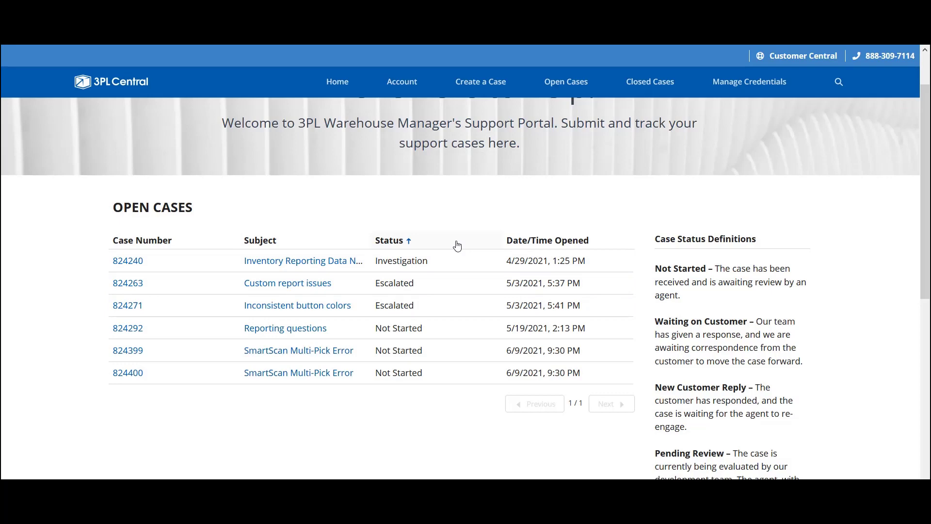
left_click(547, 240)
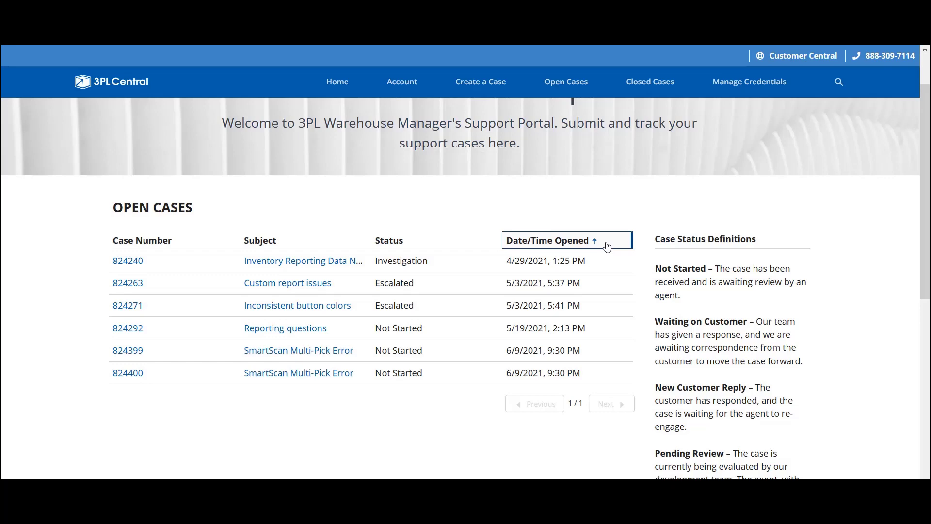
left_click(547, 240)
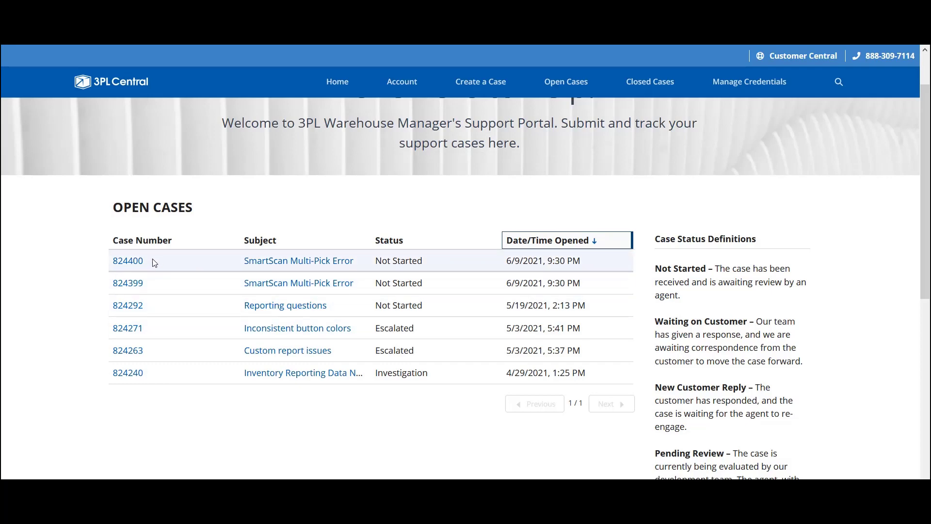
mouse_move(153, 294)
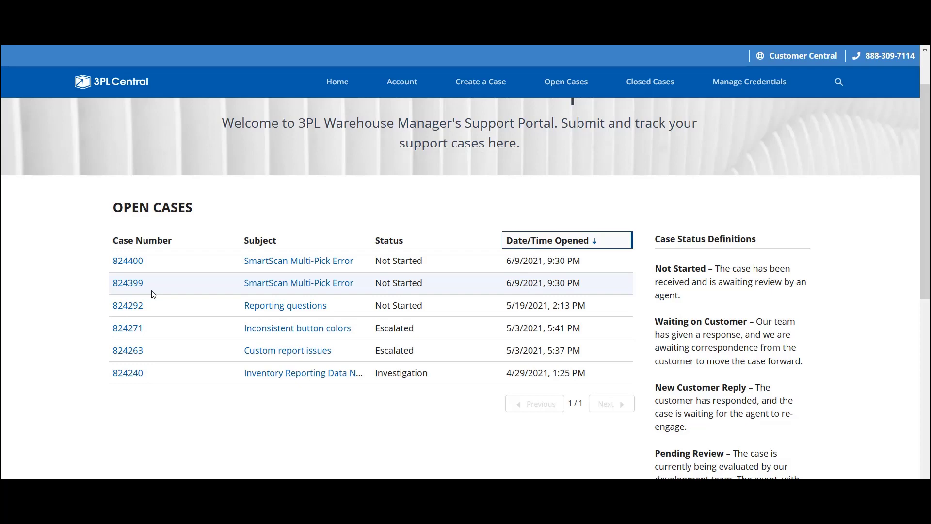
Open case 824399, then switch to Closed Cases and scroll through the closed list
left_click(127, 283)
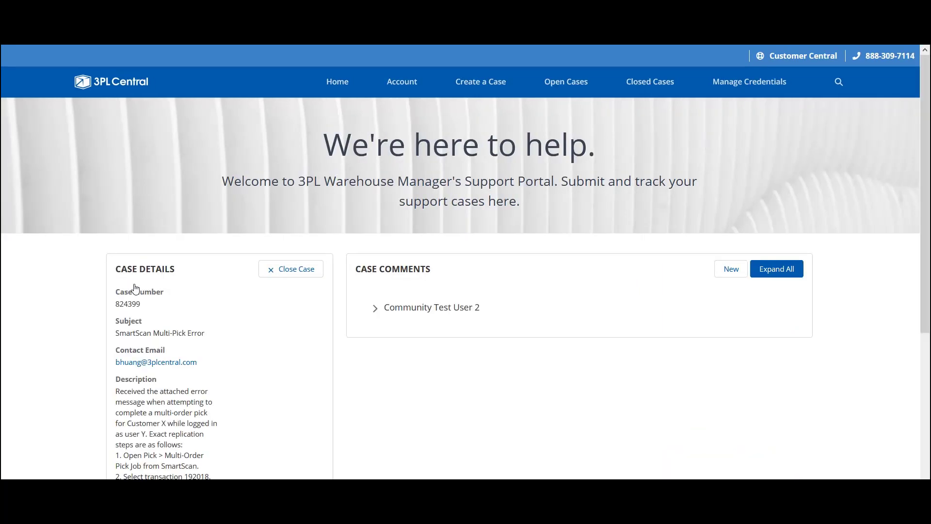
mouse_move(652, 92)
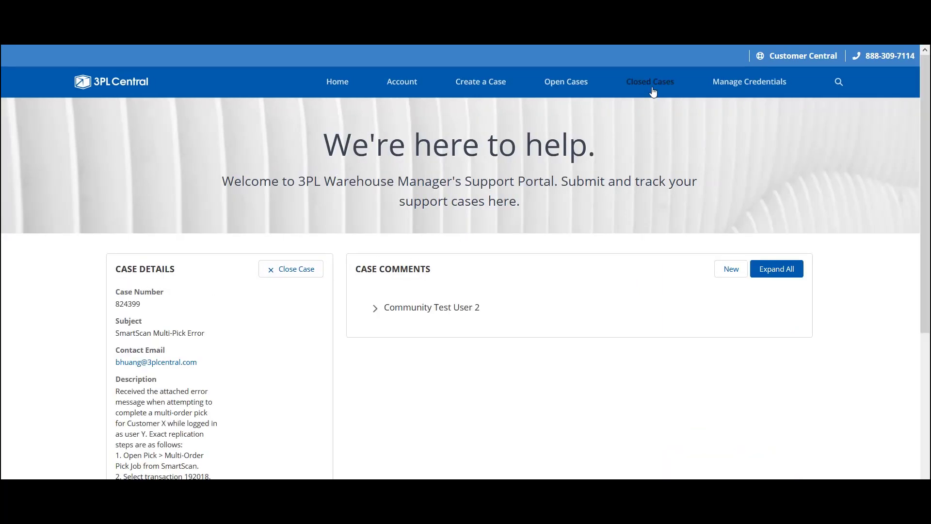
left_click(650, 81)
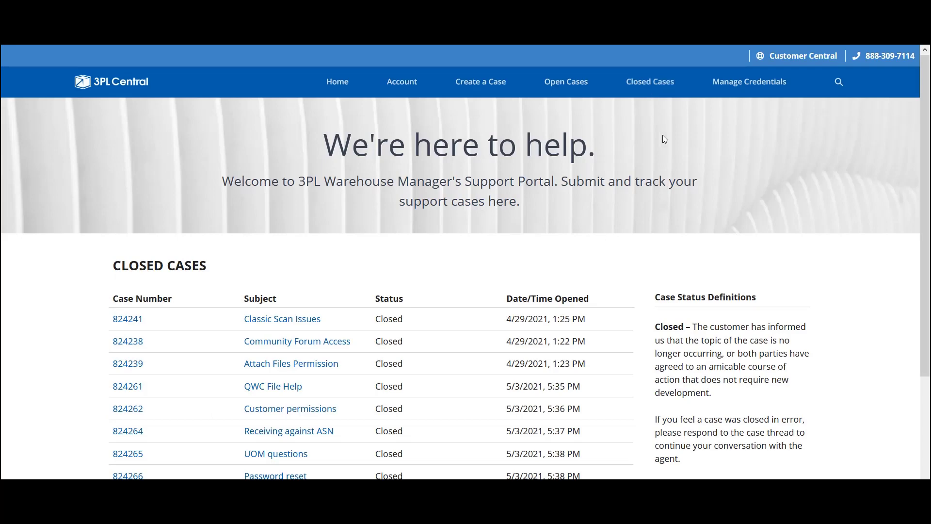
scroll("down", 3)
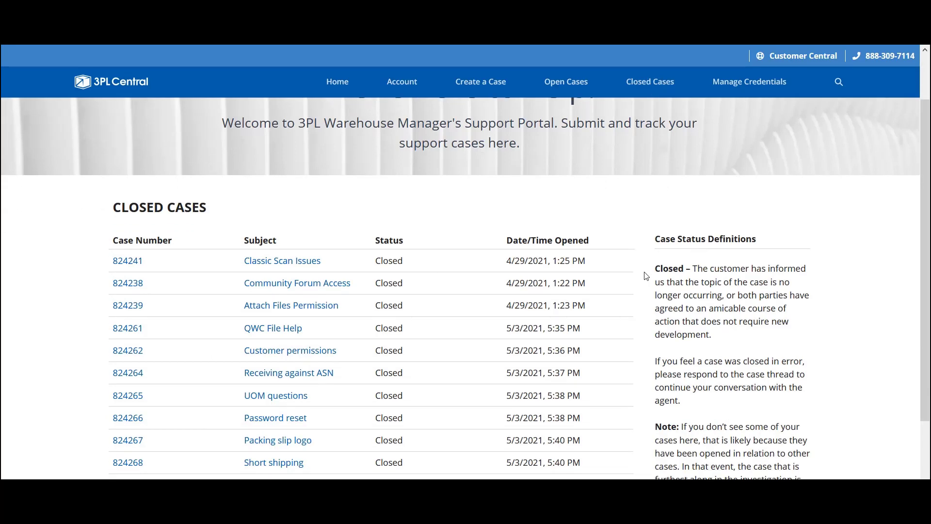
mouse_move(413, 290)
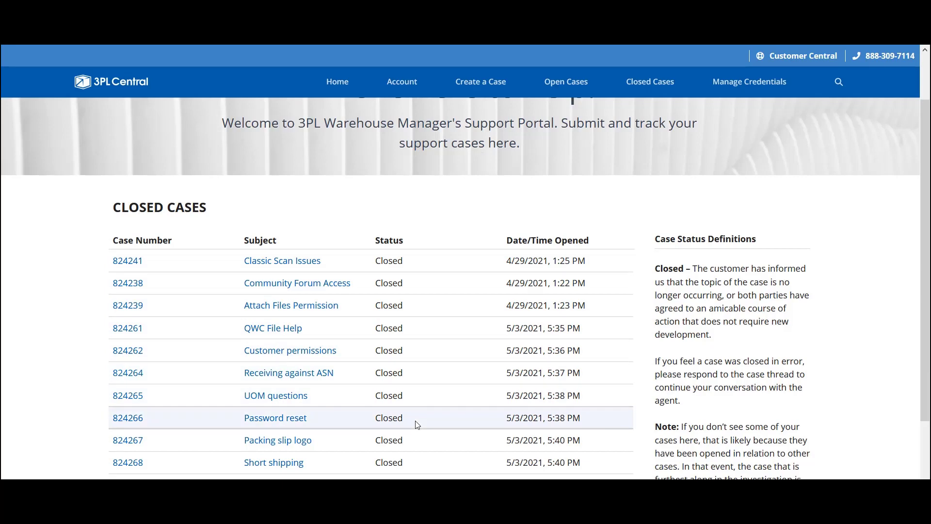
mouse_move(749, 81)
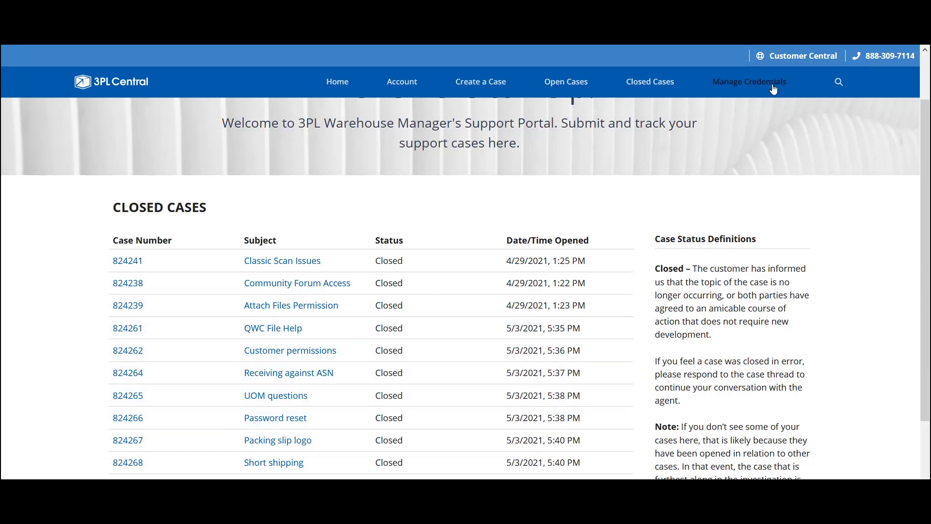
Visit Manage Credentials, then expand the Customer Central menu of community and help links
left_click(750, 81)
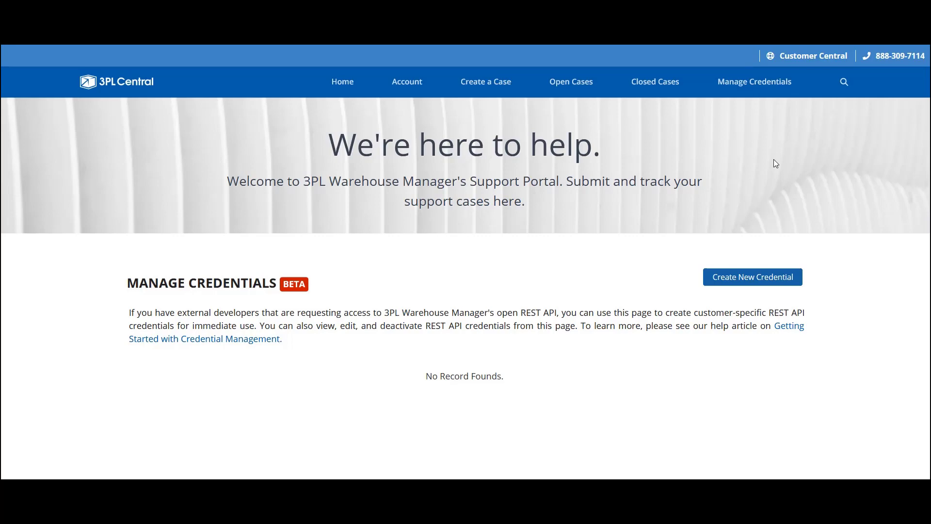
mouse_move(800, 284)
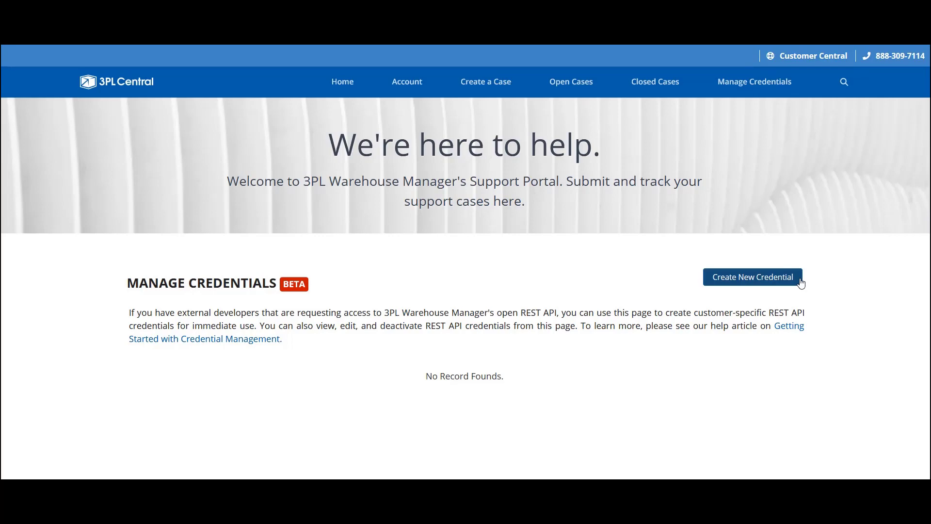
mouse_move(823, 198)
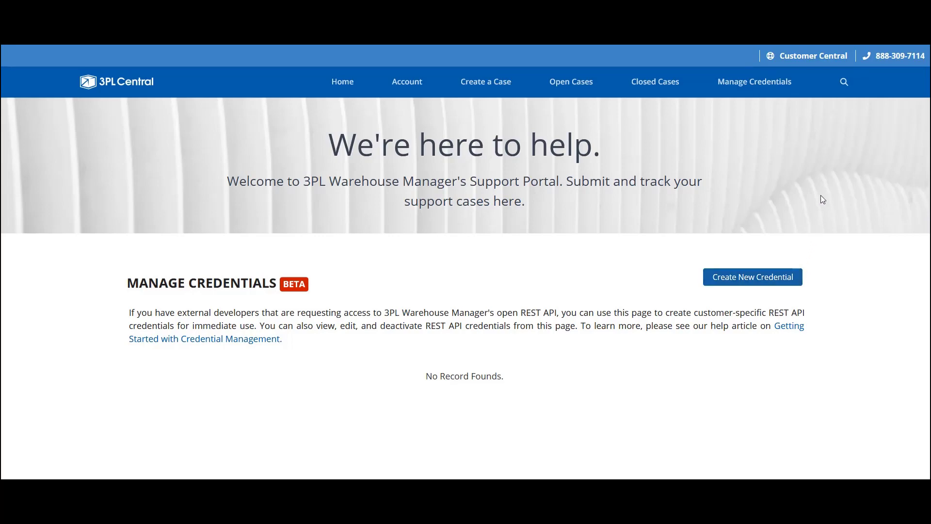
mouse_move(823, 101)
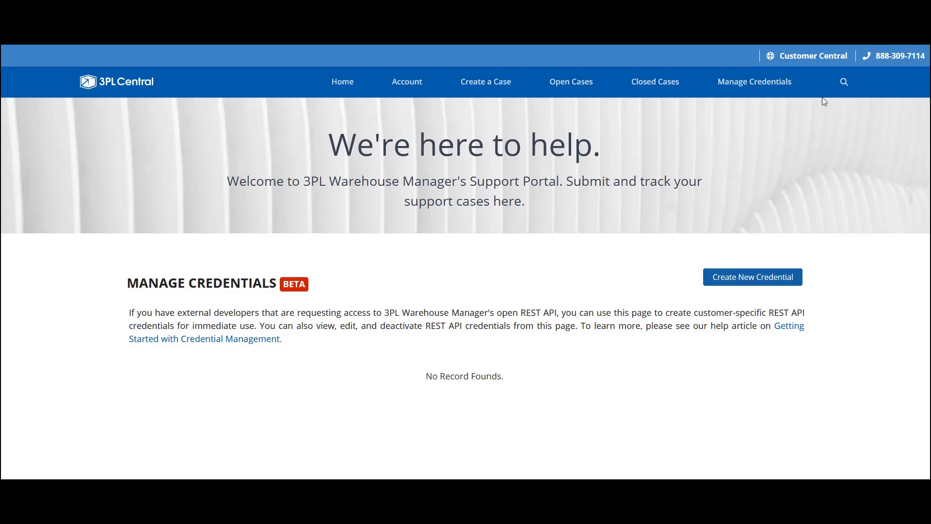
left_click(811, 55)
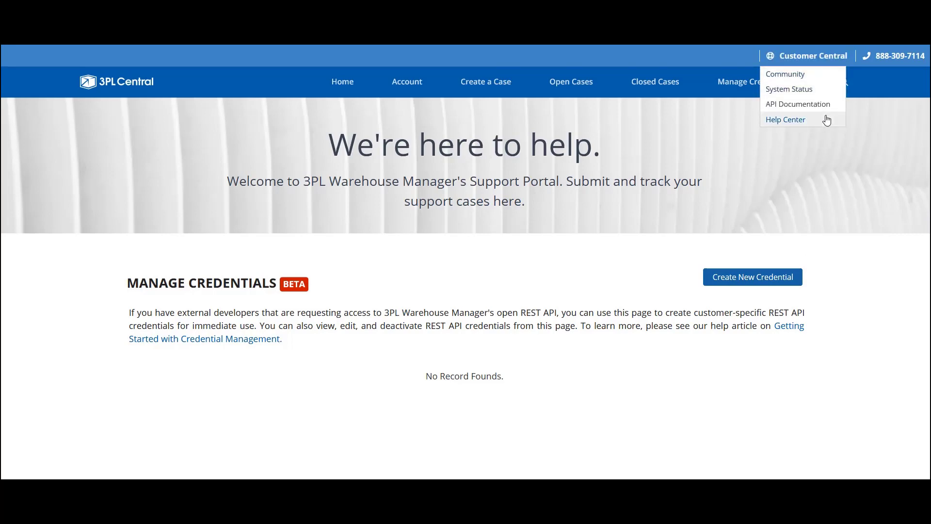